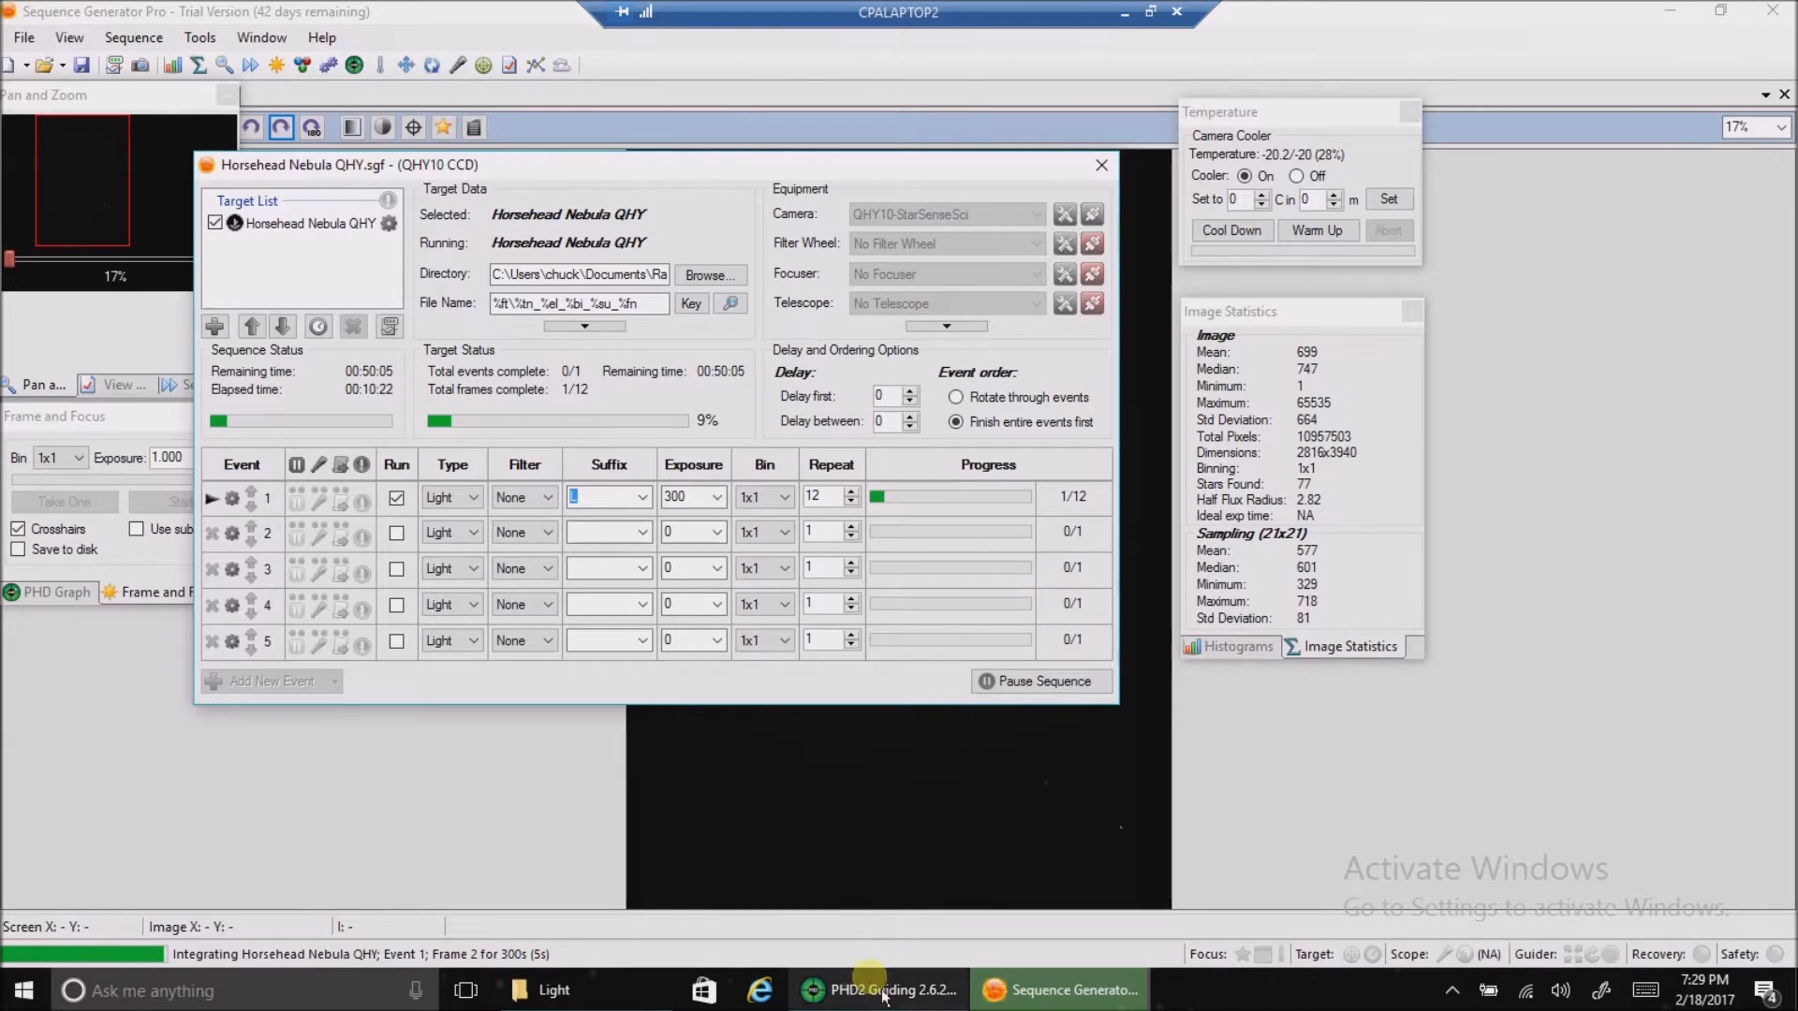
Bring the PHD2 Guiding window forward to show the guiding history graph
left_click(882, 989)
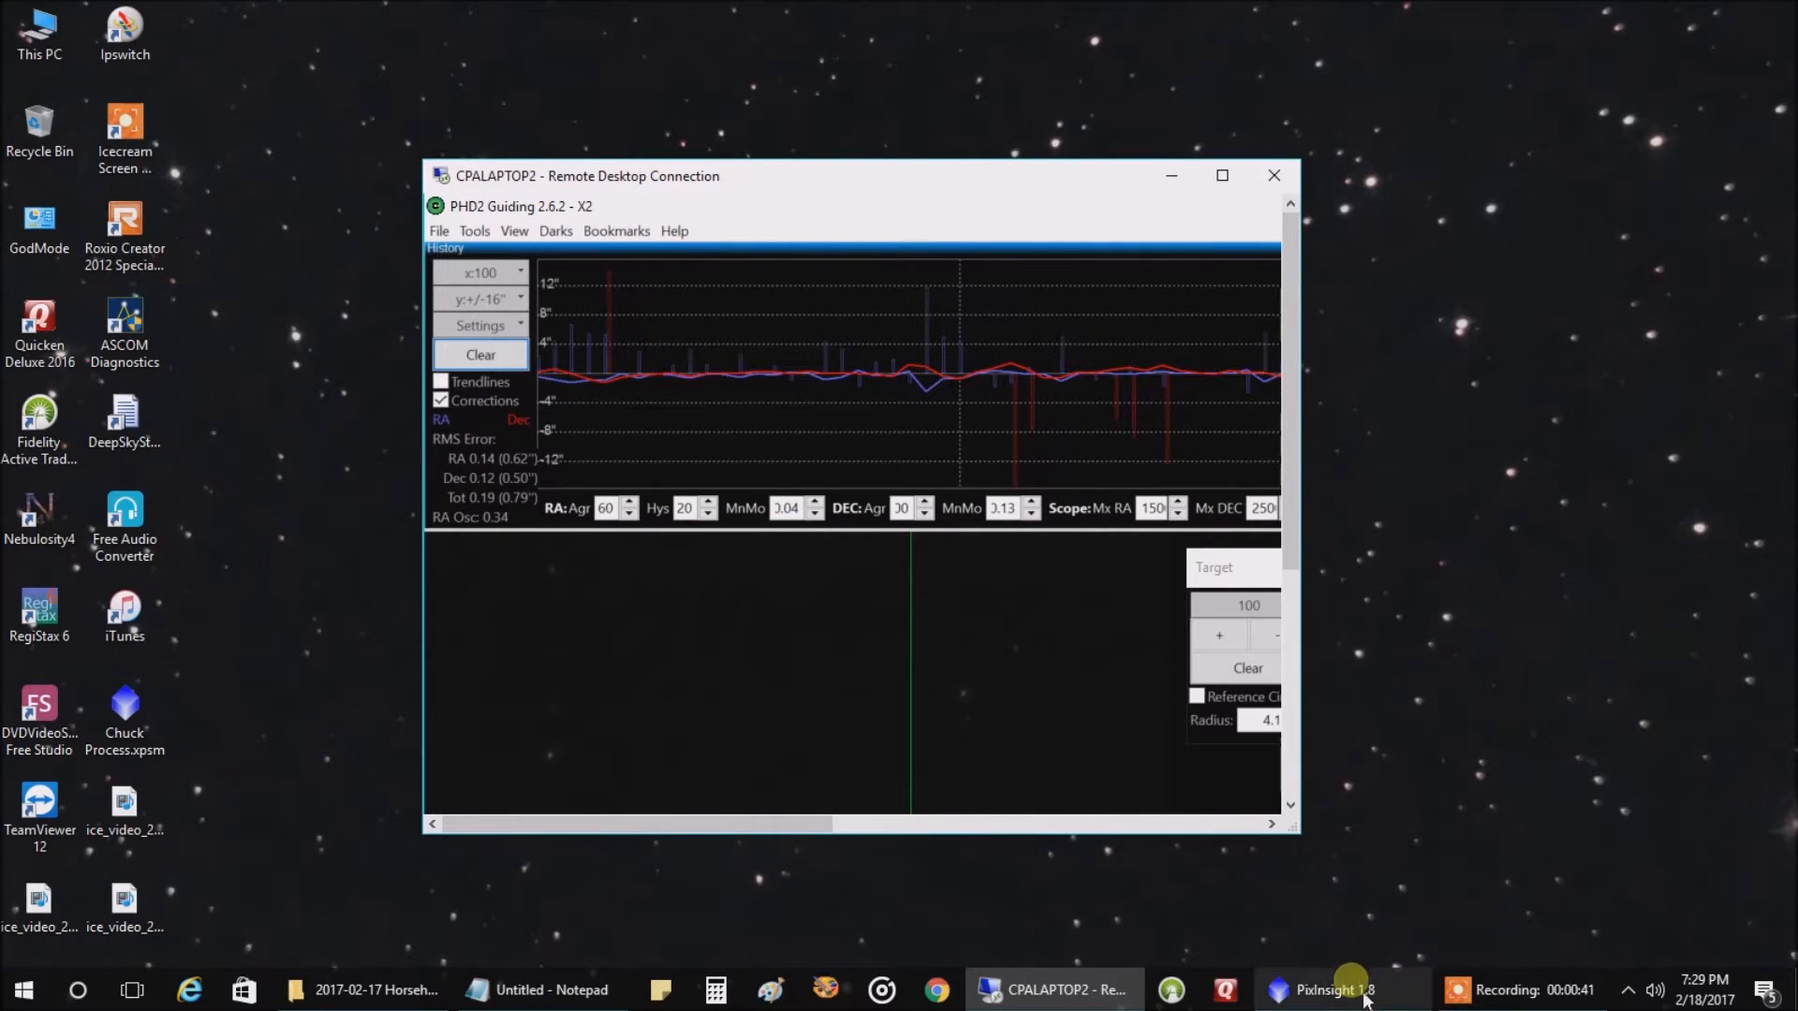
Switch to PixInsight 1.8 to show the 300-second Horsehead Nebula frames
left_click(1330, 989)
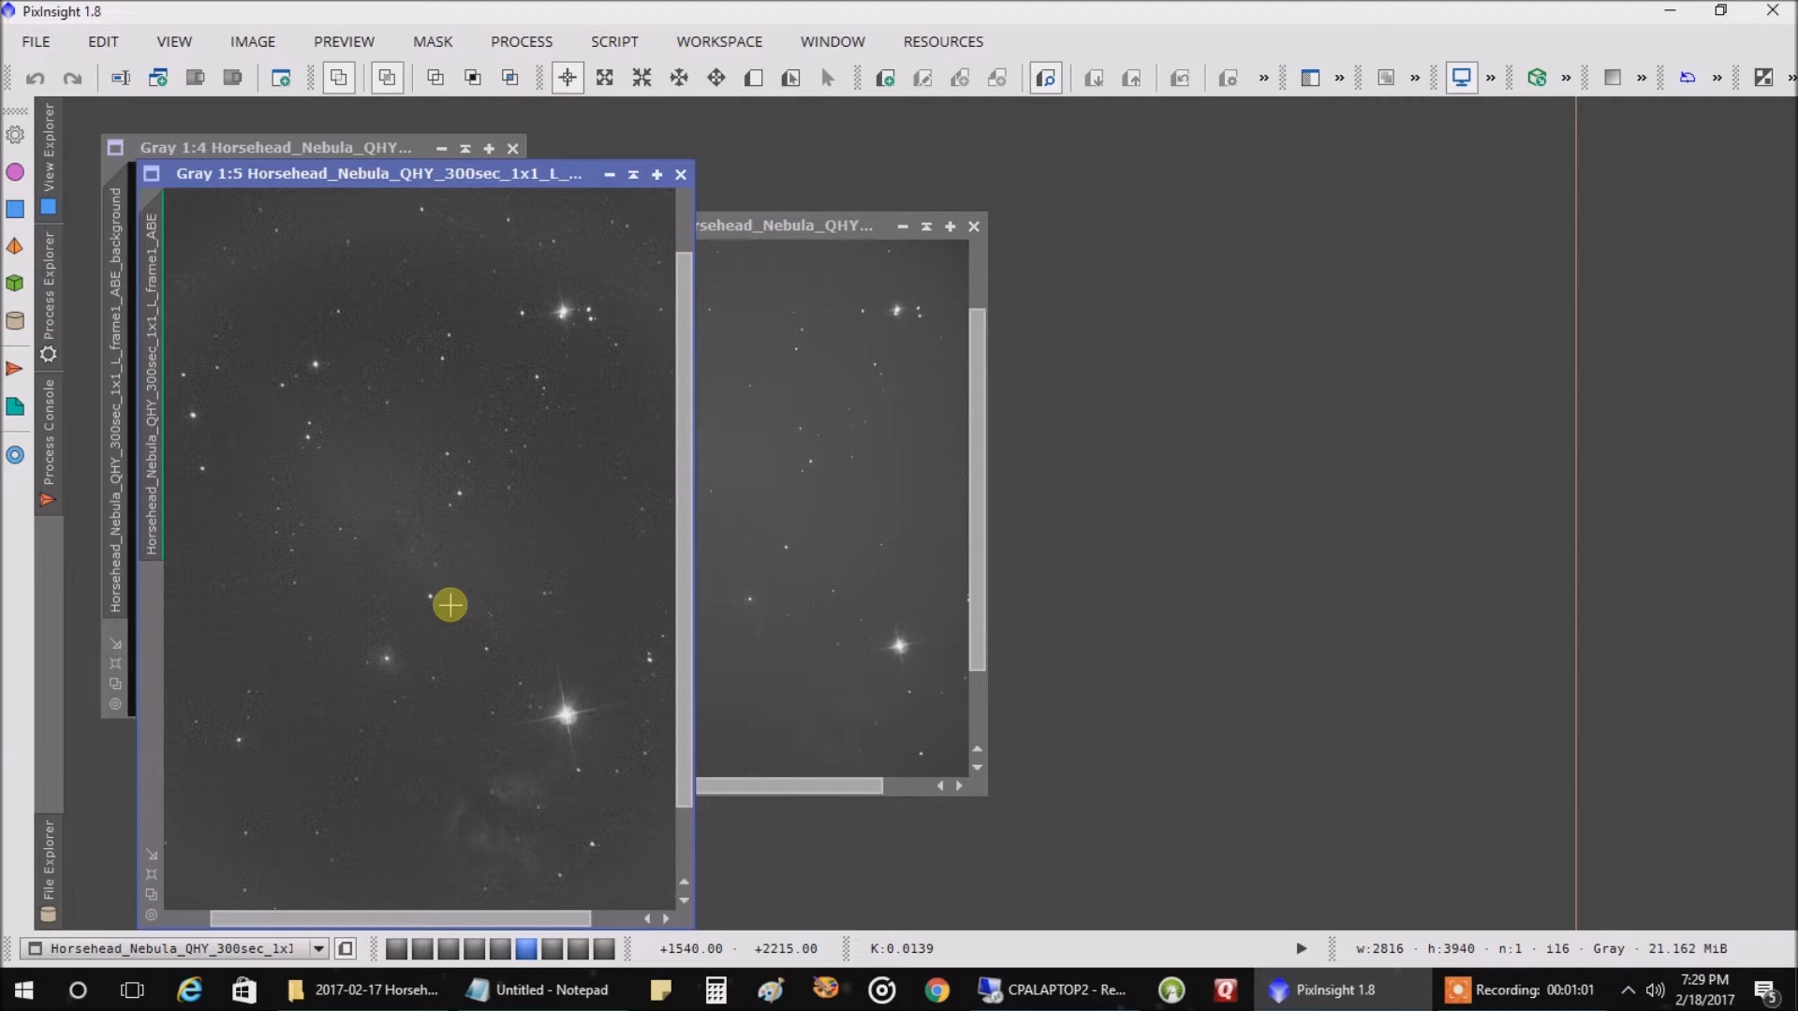
left_click_drag(448, 605, 374, 504)
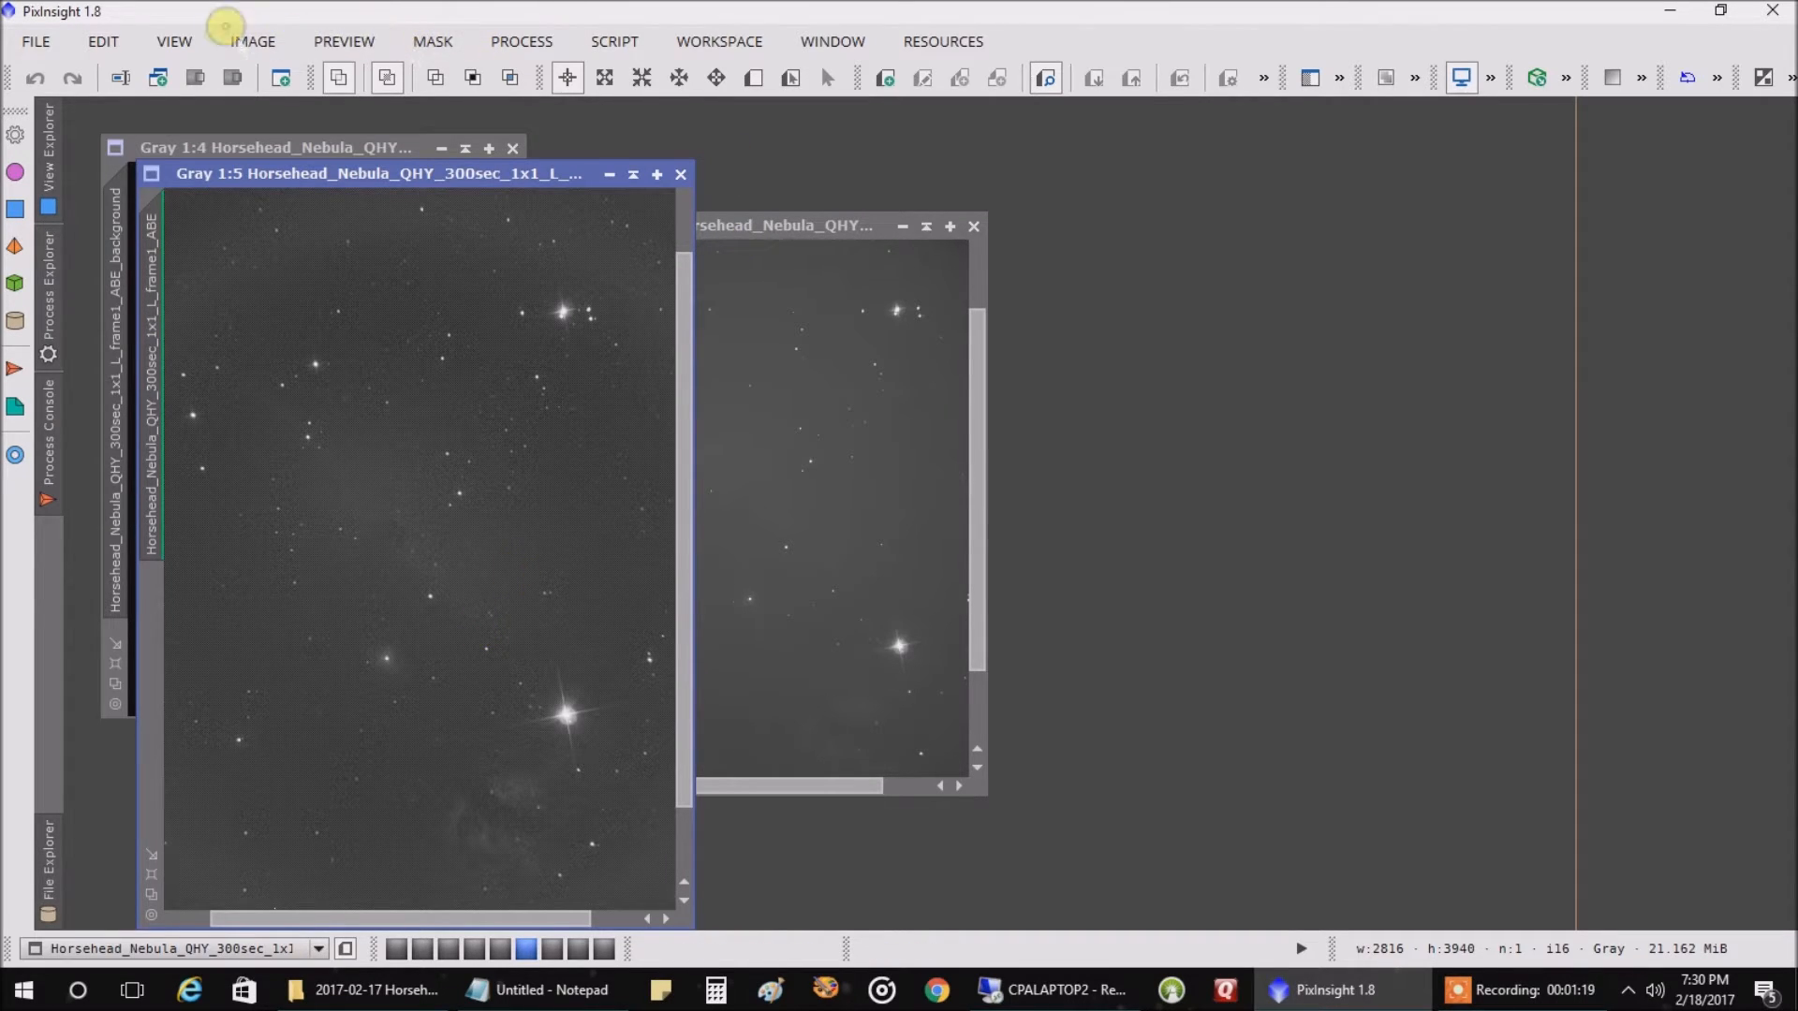
Rotate the ABE Horsehead Nebula frame 90° counter-clockwise into landscape orientation
left_click(251, 41)
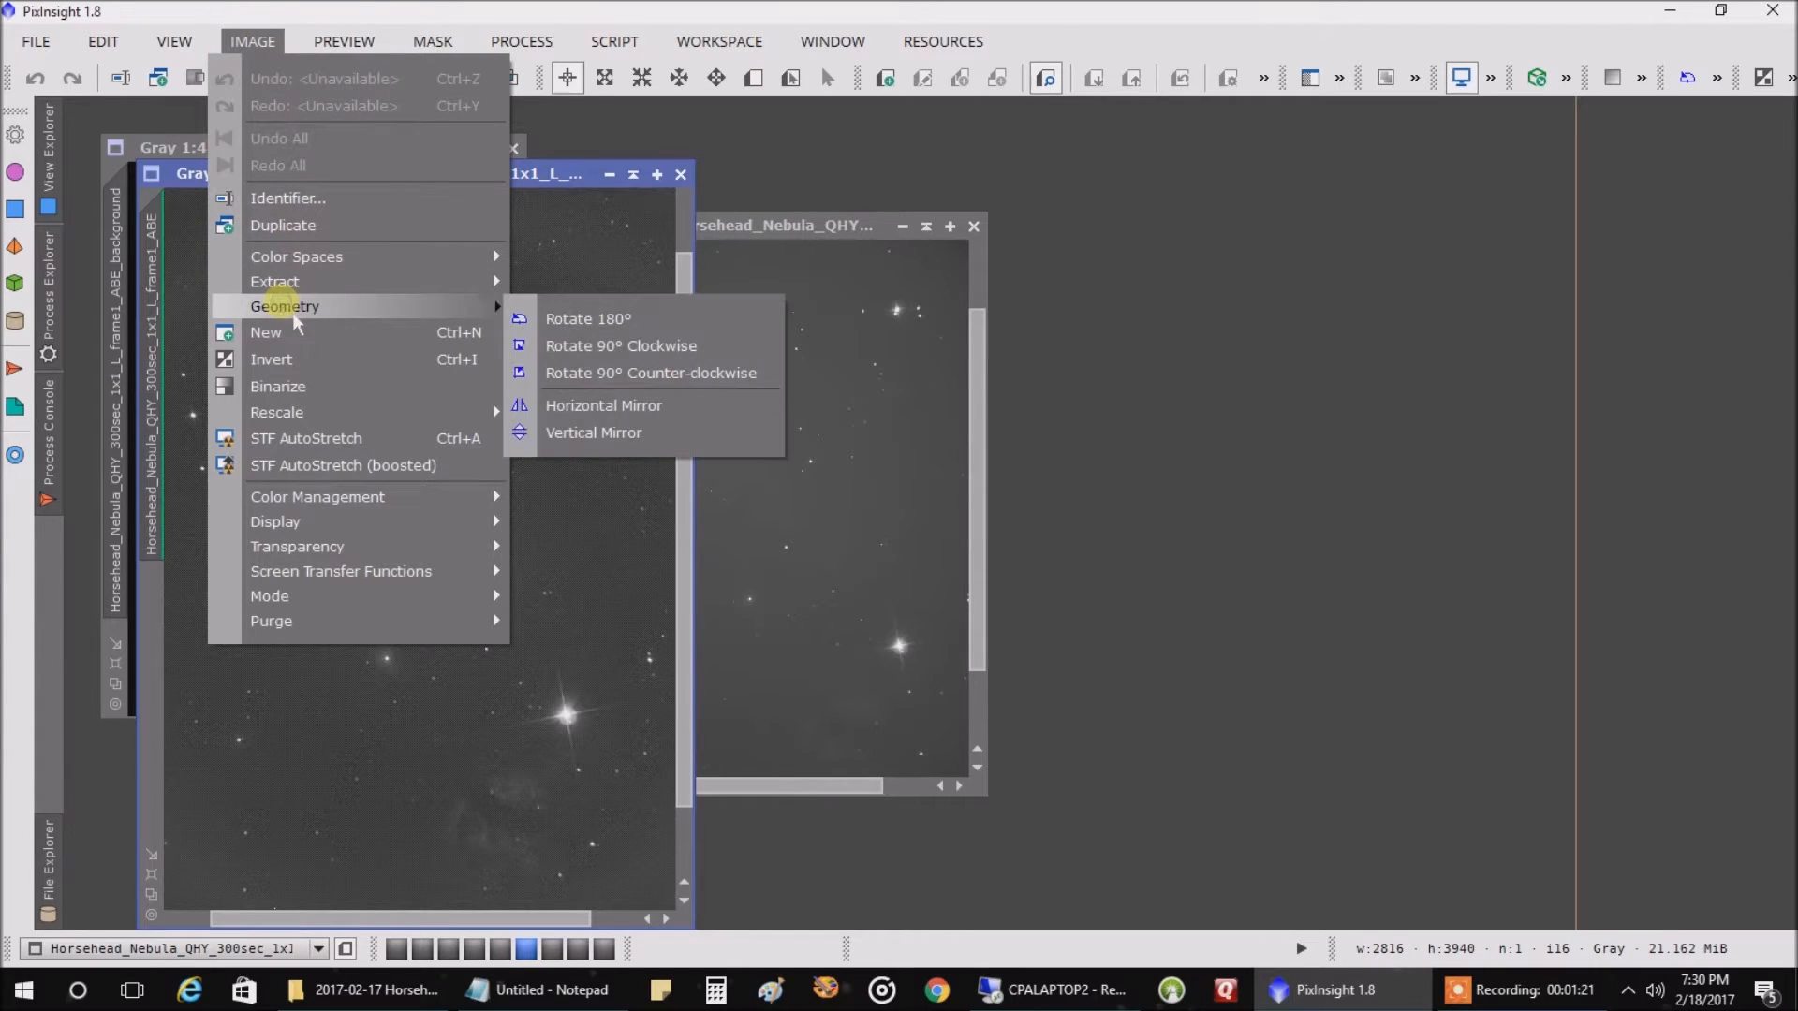
mouse_move(595, 354)
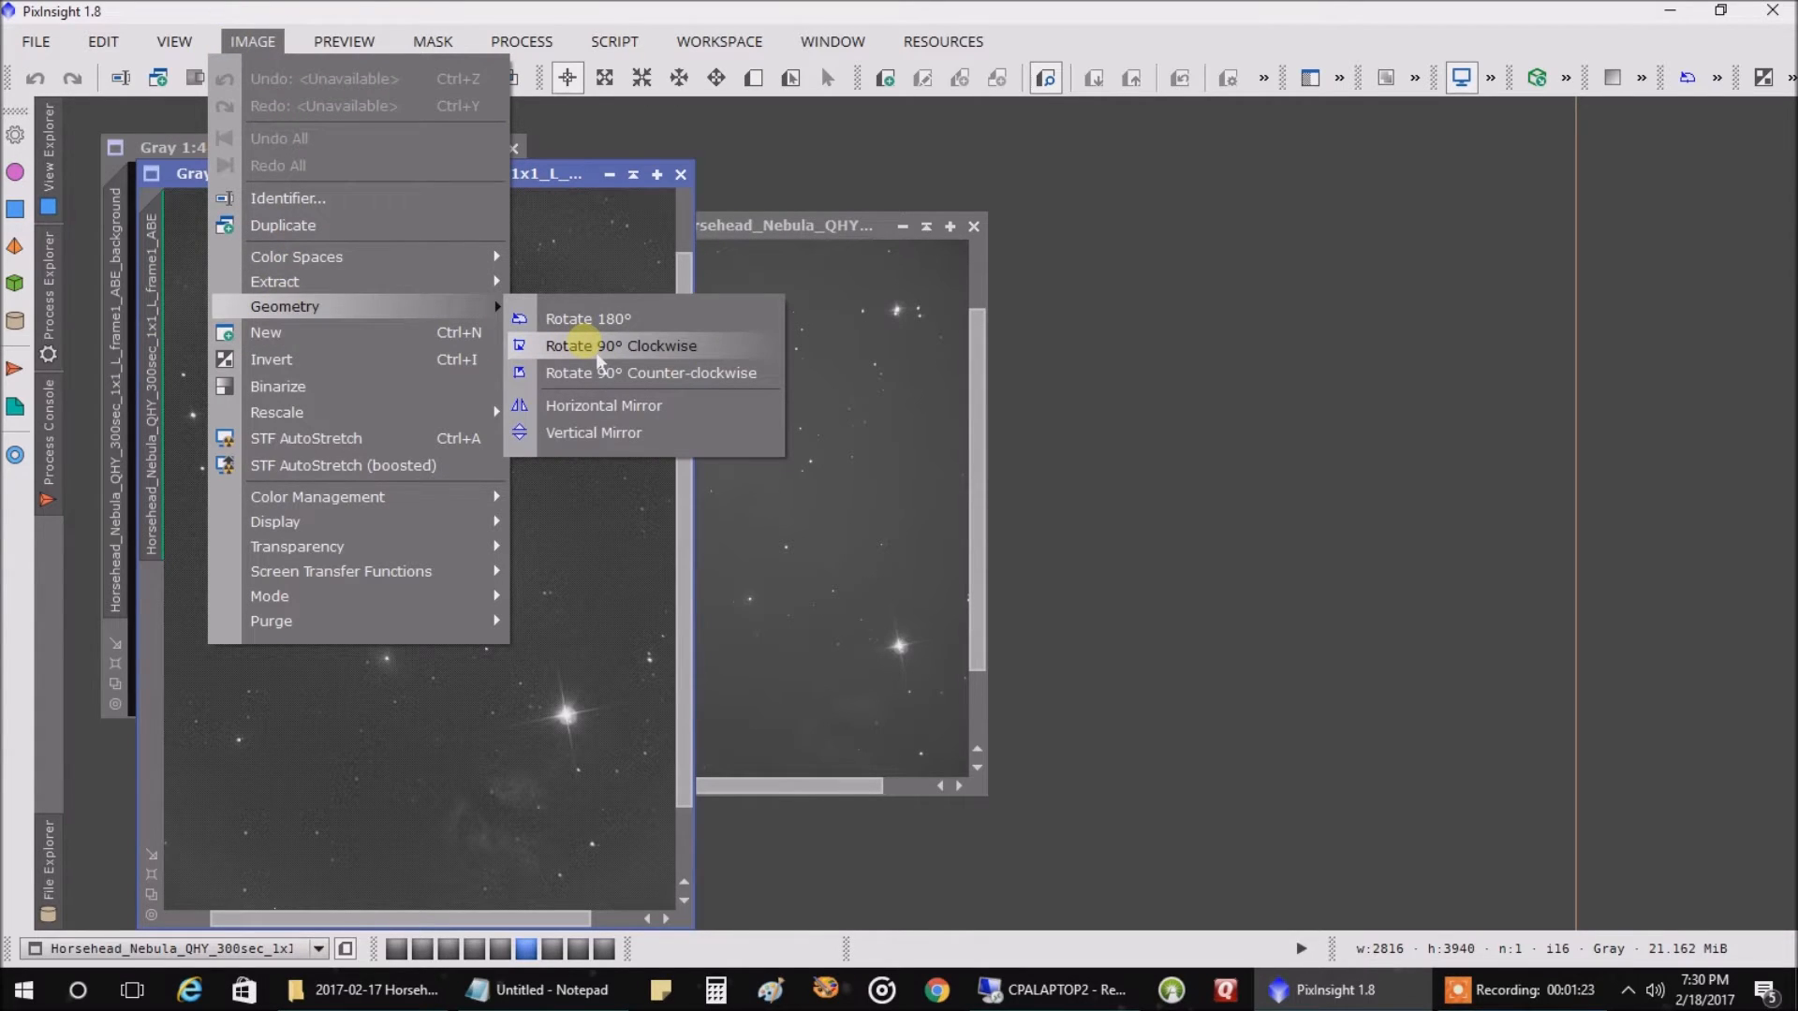
mouse_move(596, 373)
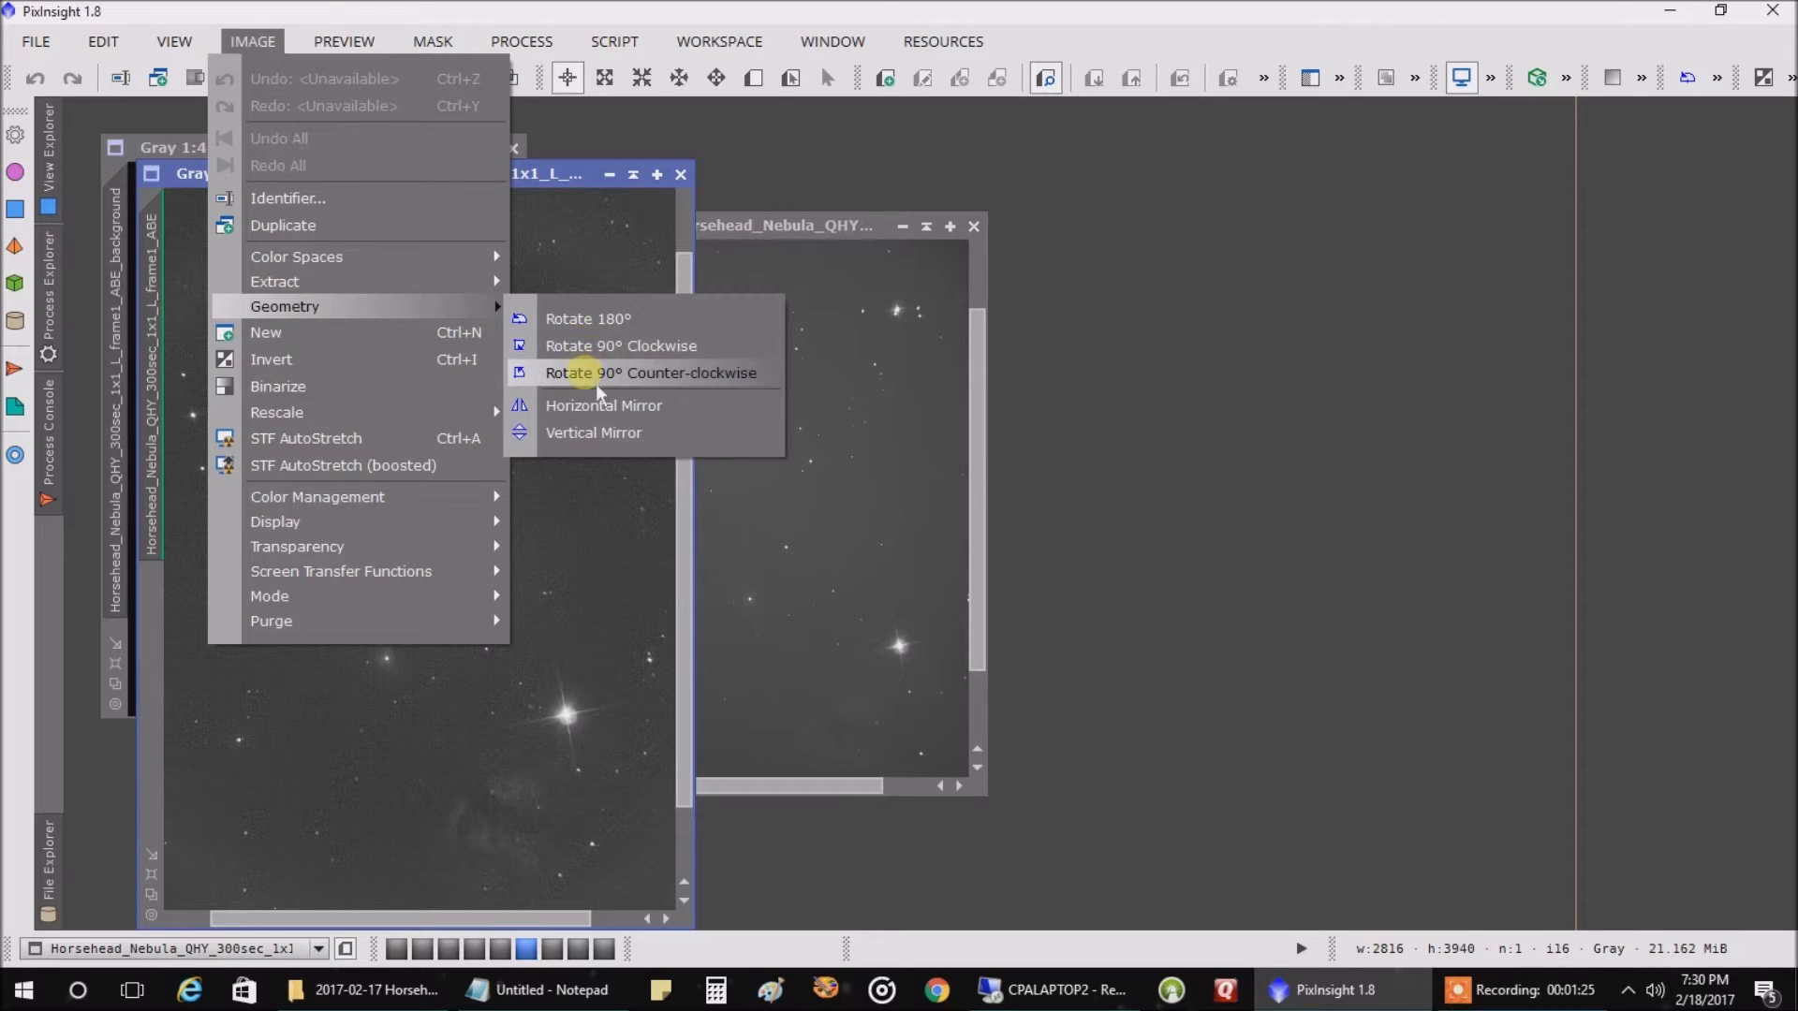
left_click(650, 373)
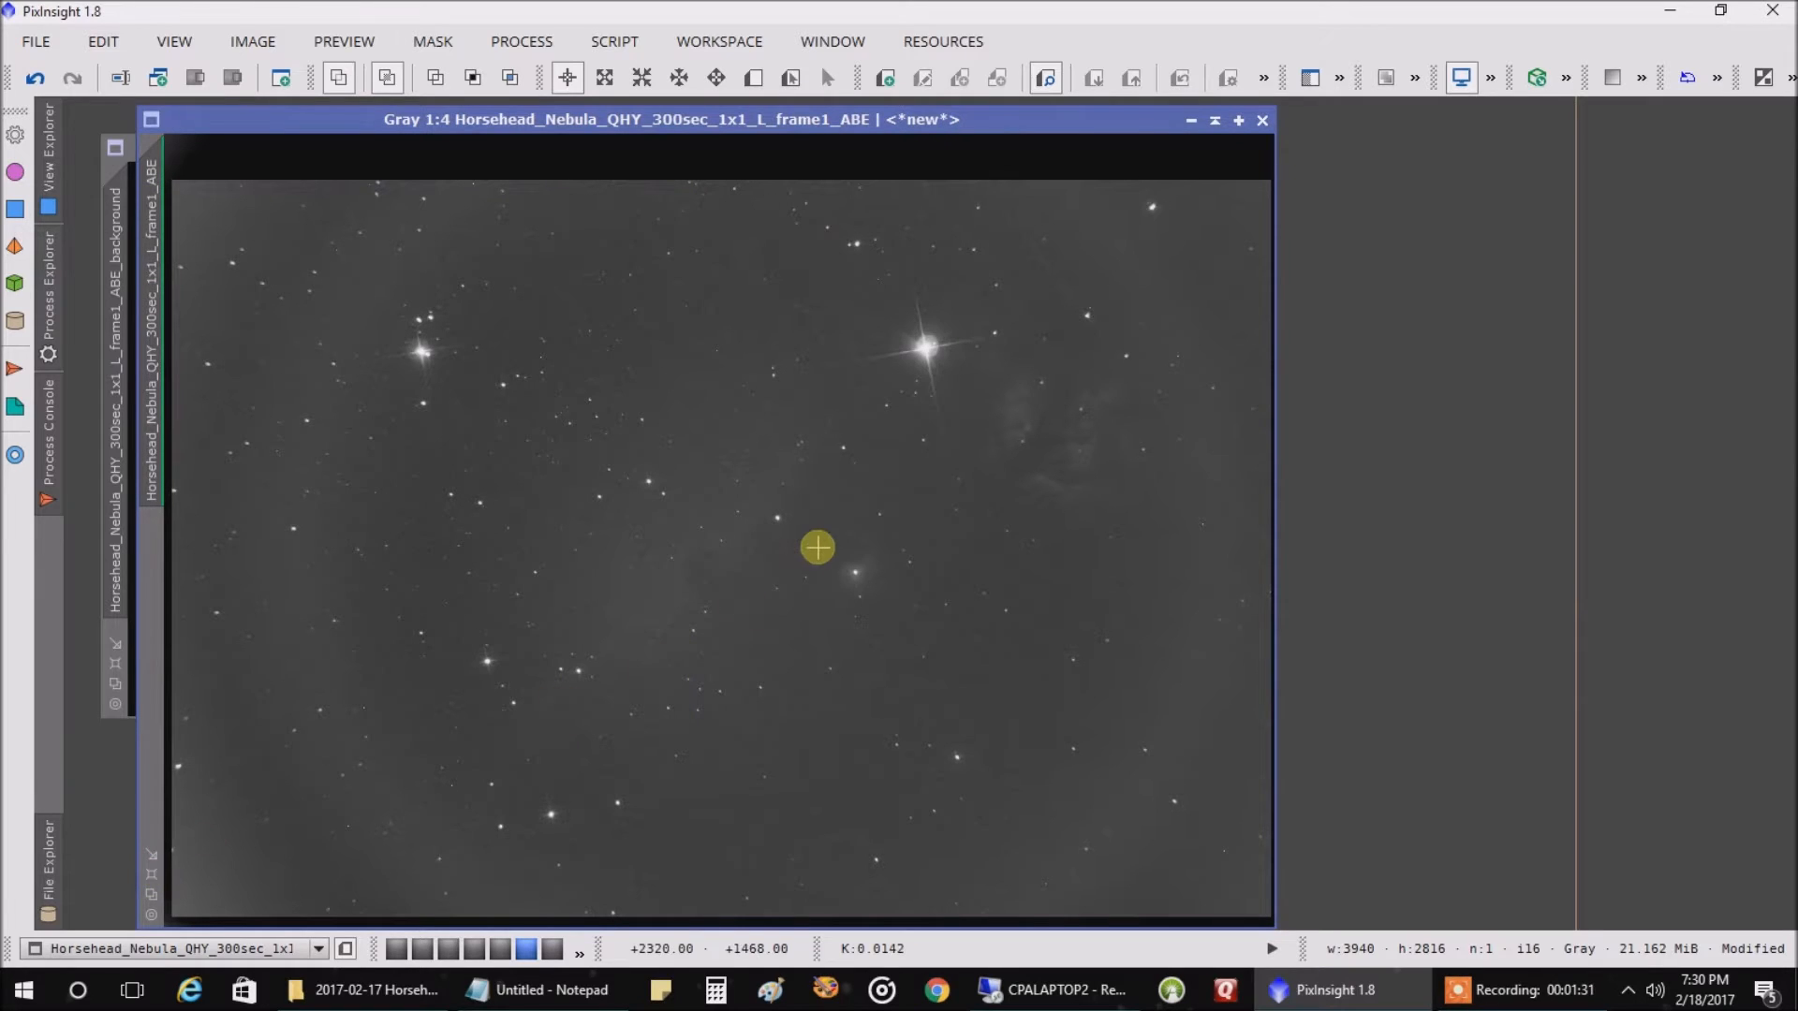
mouse_move(706, 569)
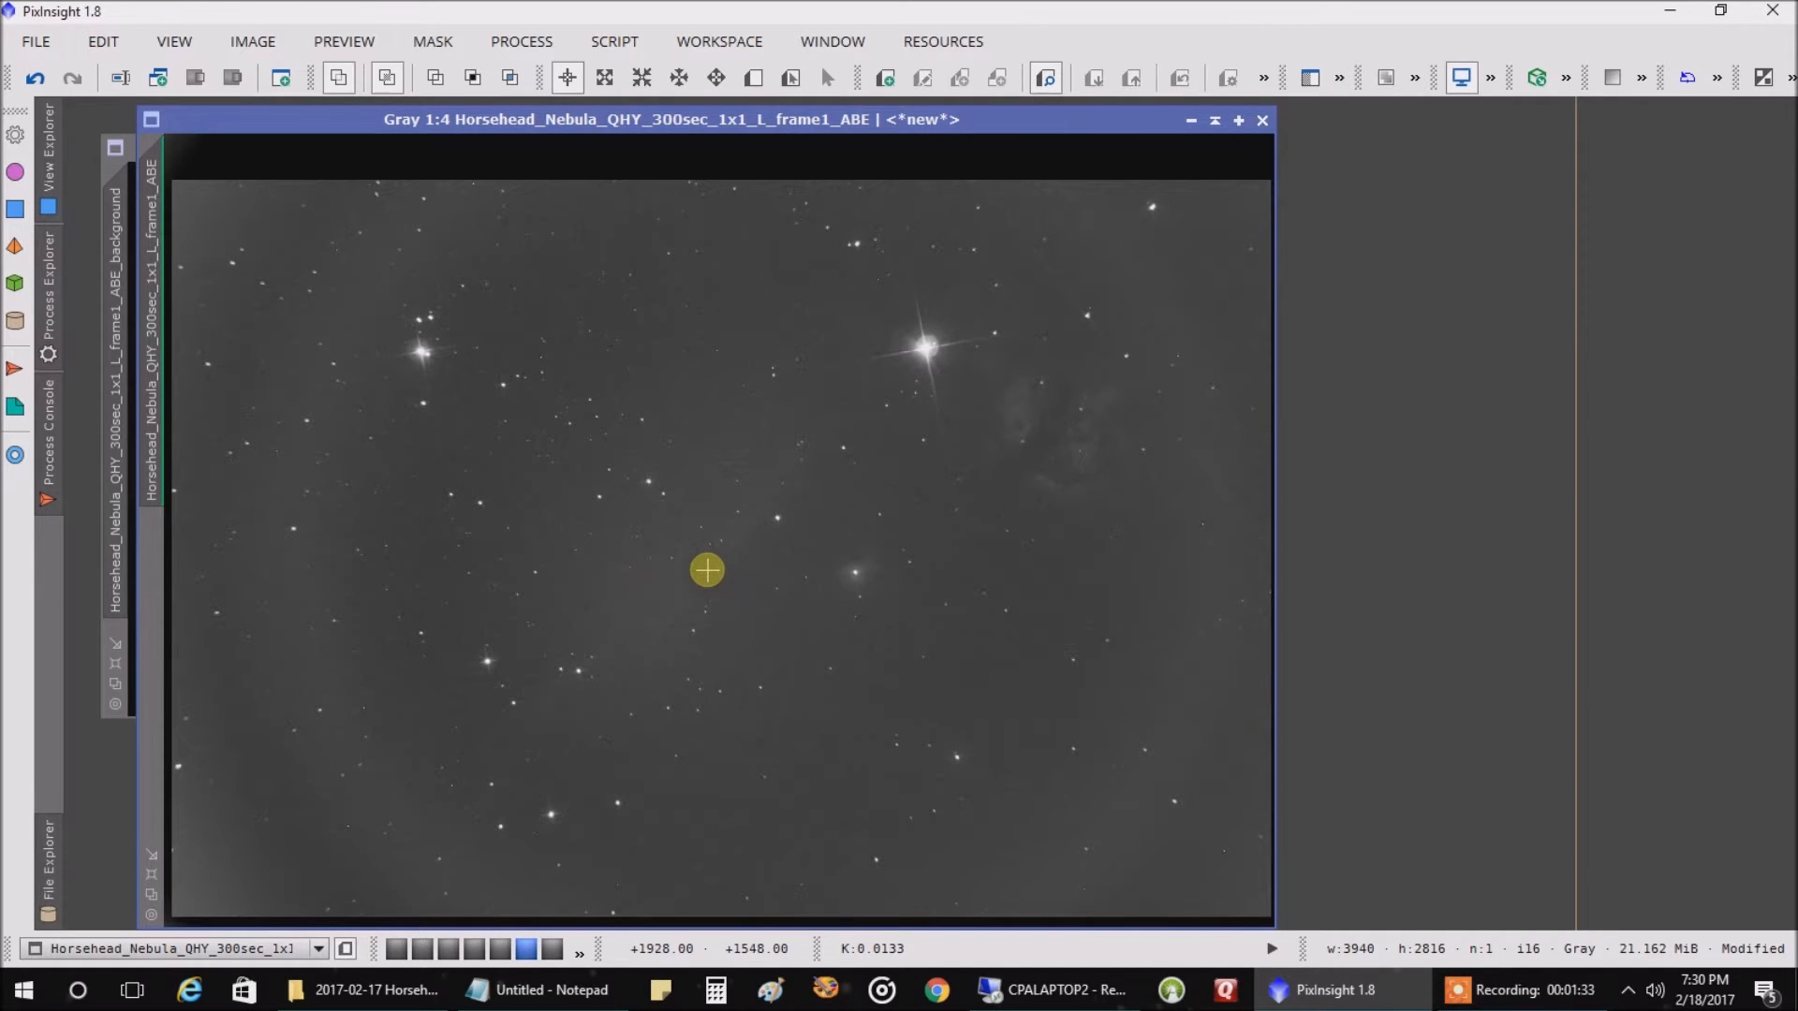
mouse_move(1056, 212)
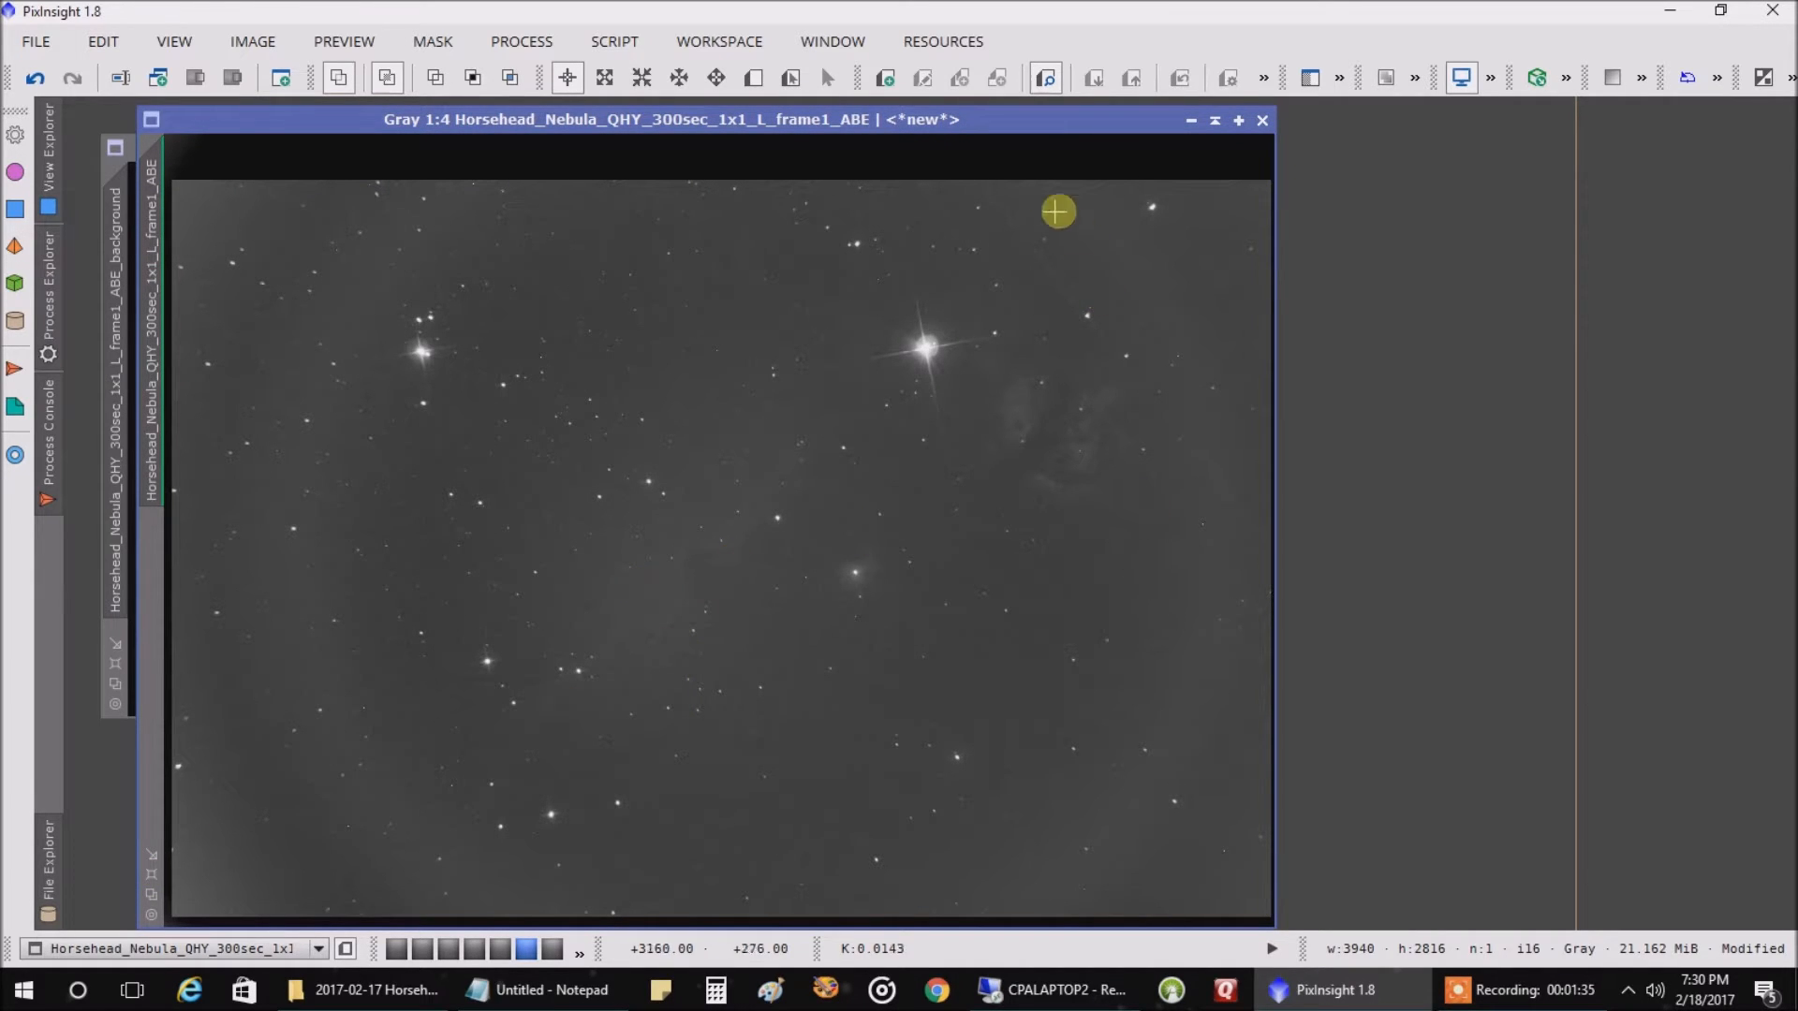
mouse_move(1208, 530)
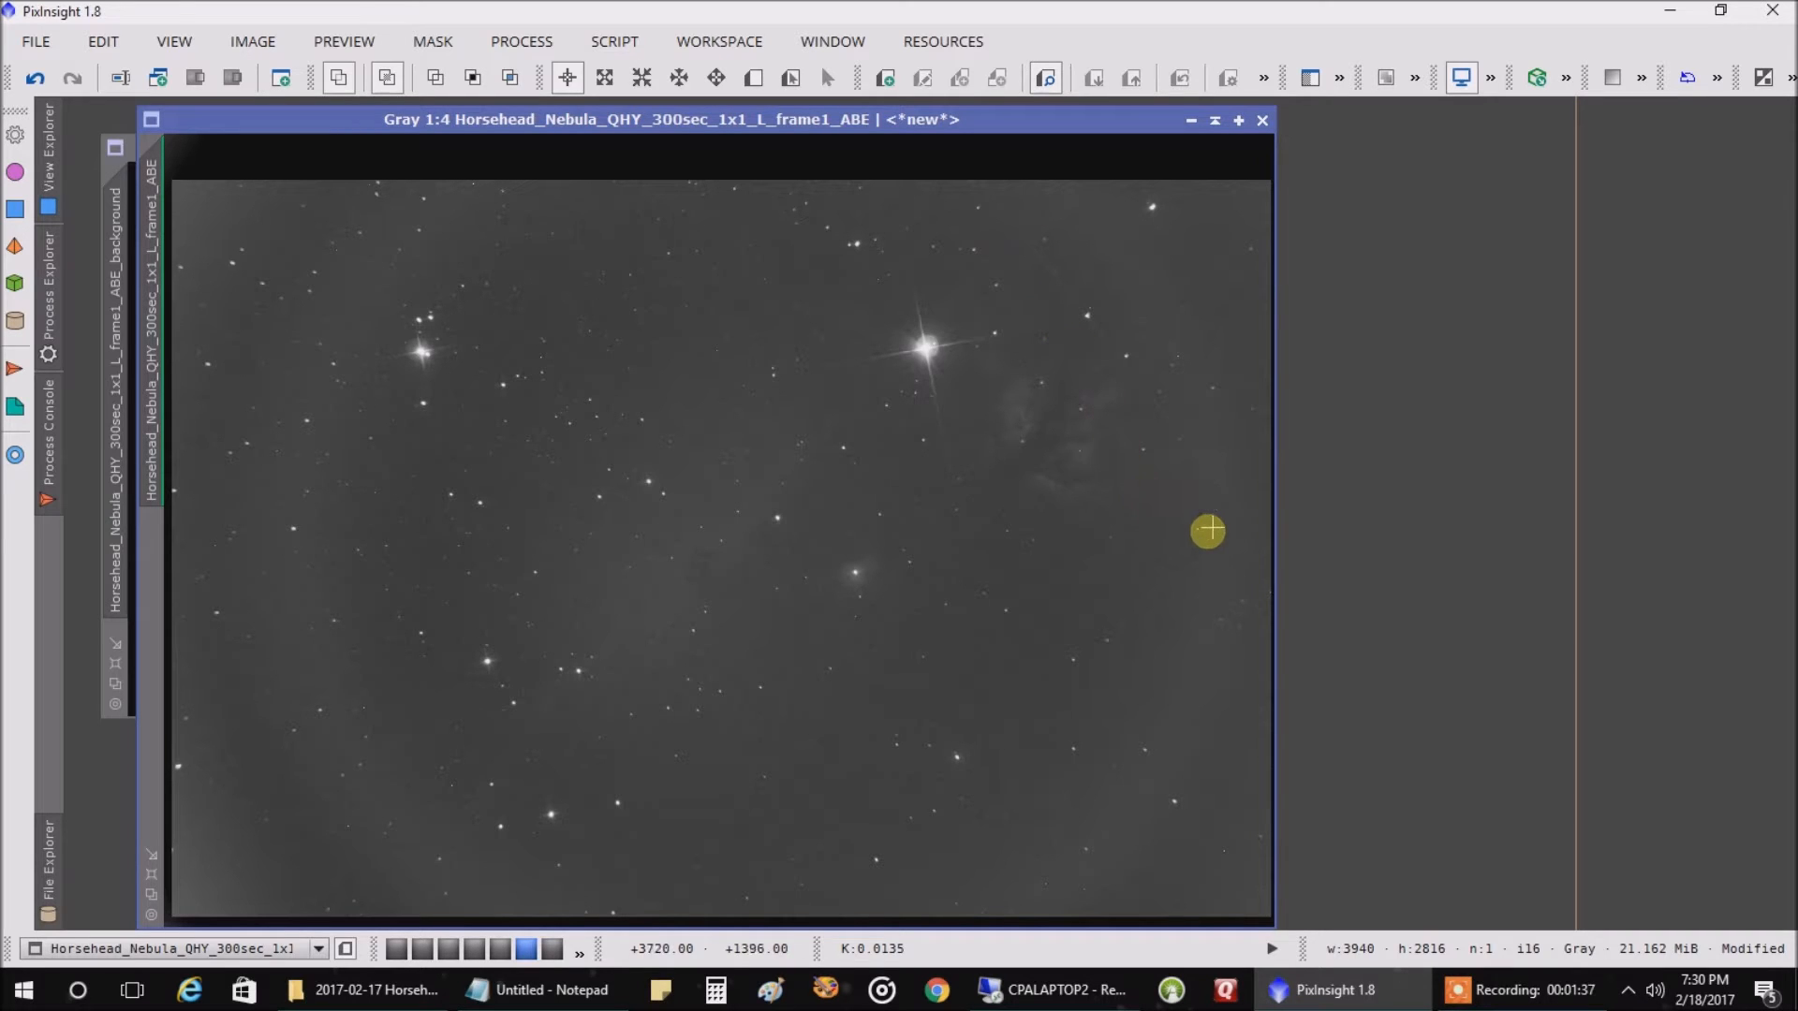
mouse_move(812, 517)
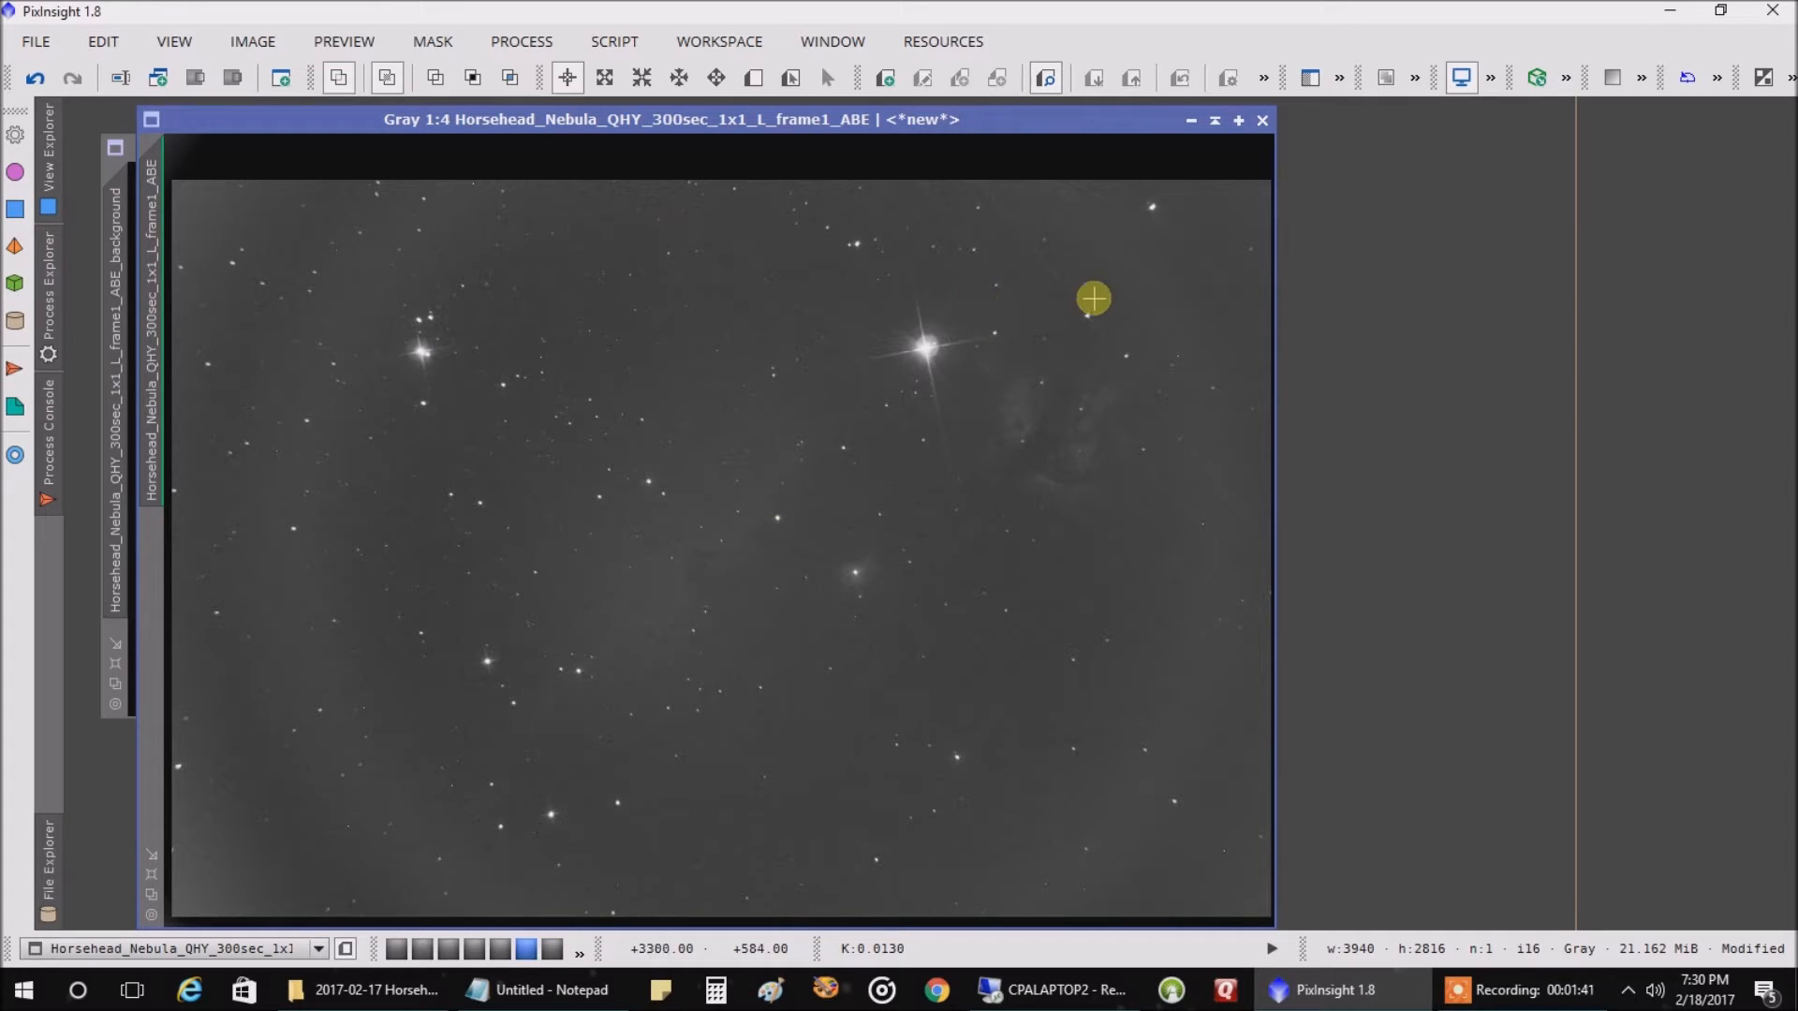
mouse_move(1030, 717)
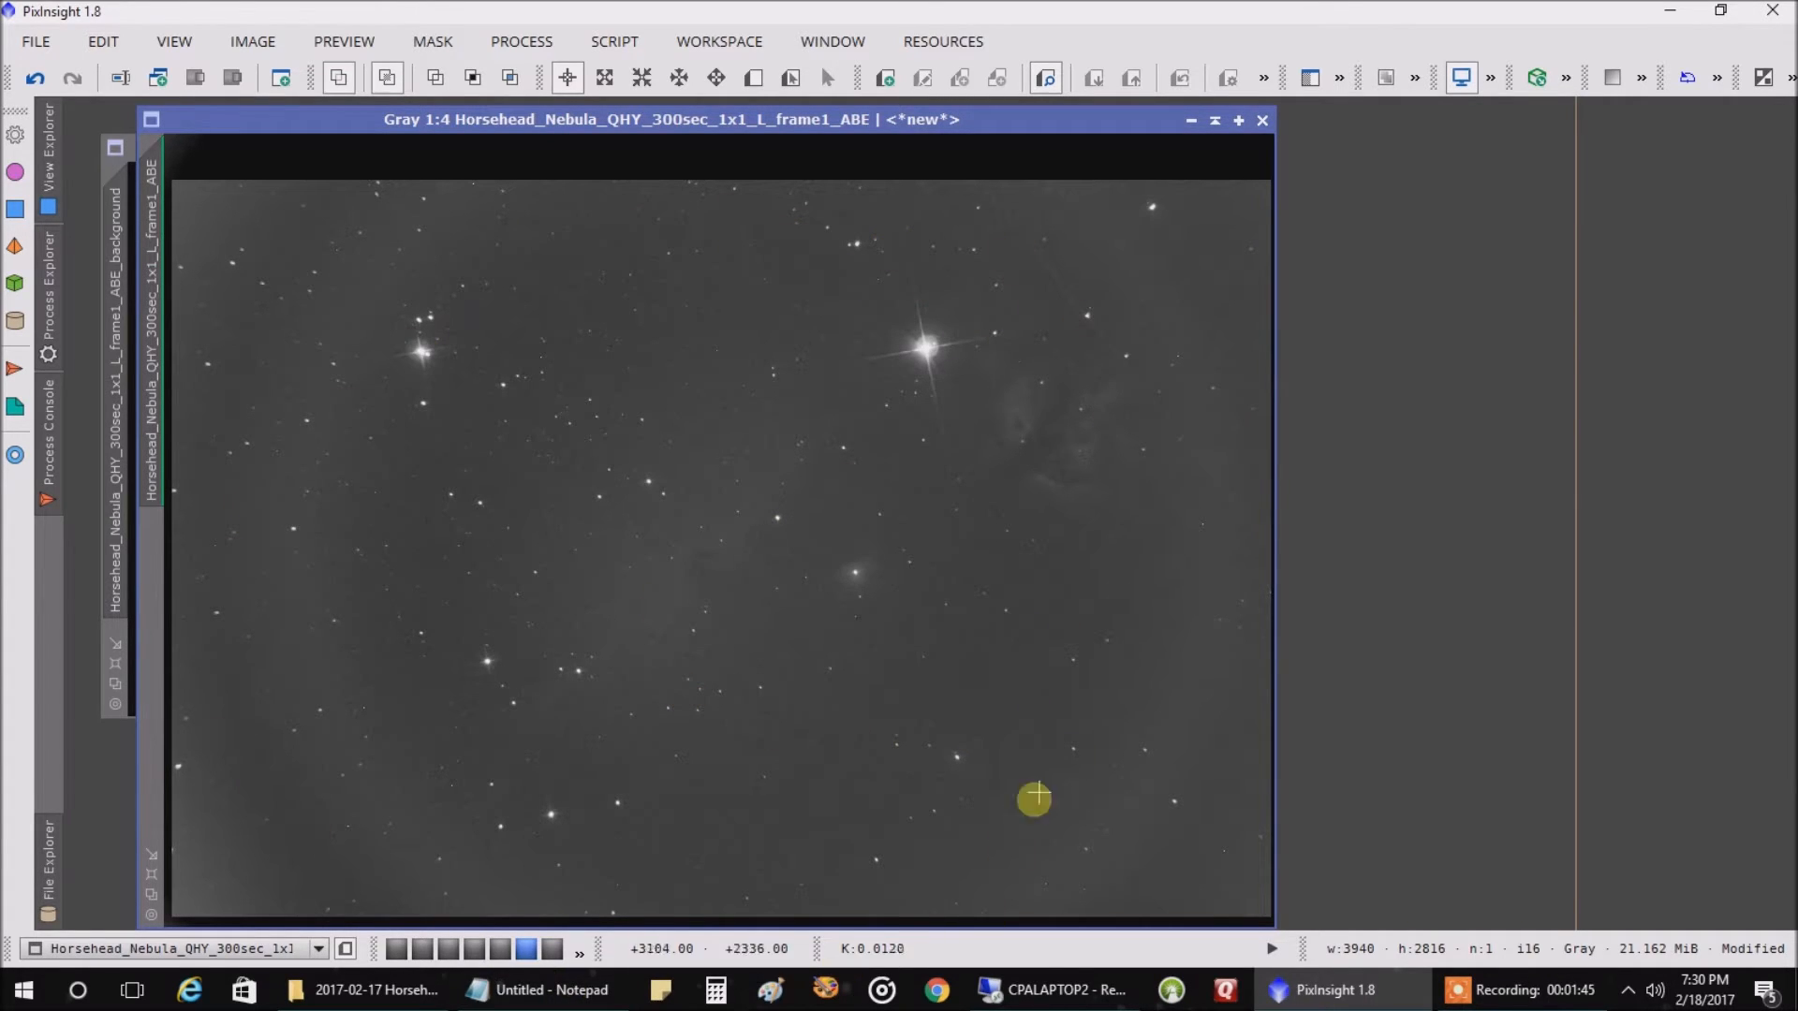
mouse_move(800, 747)
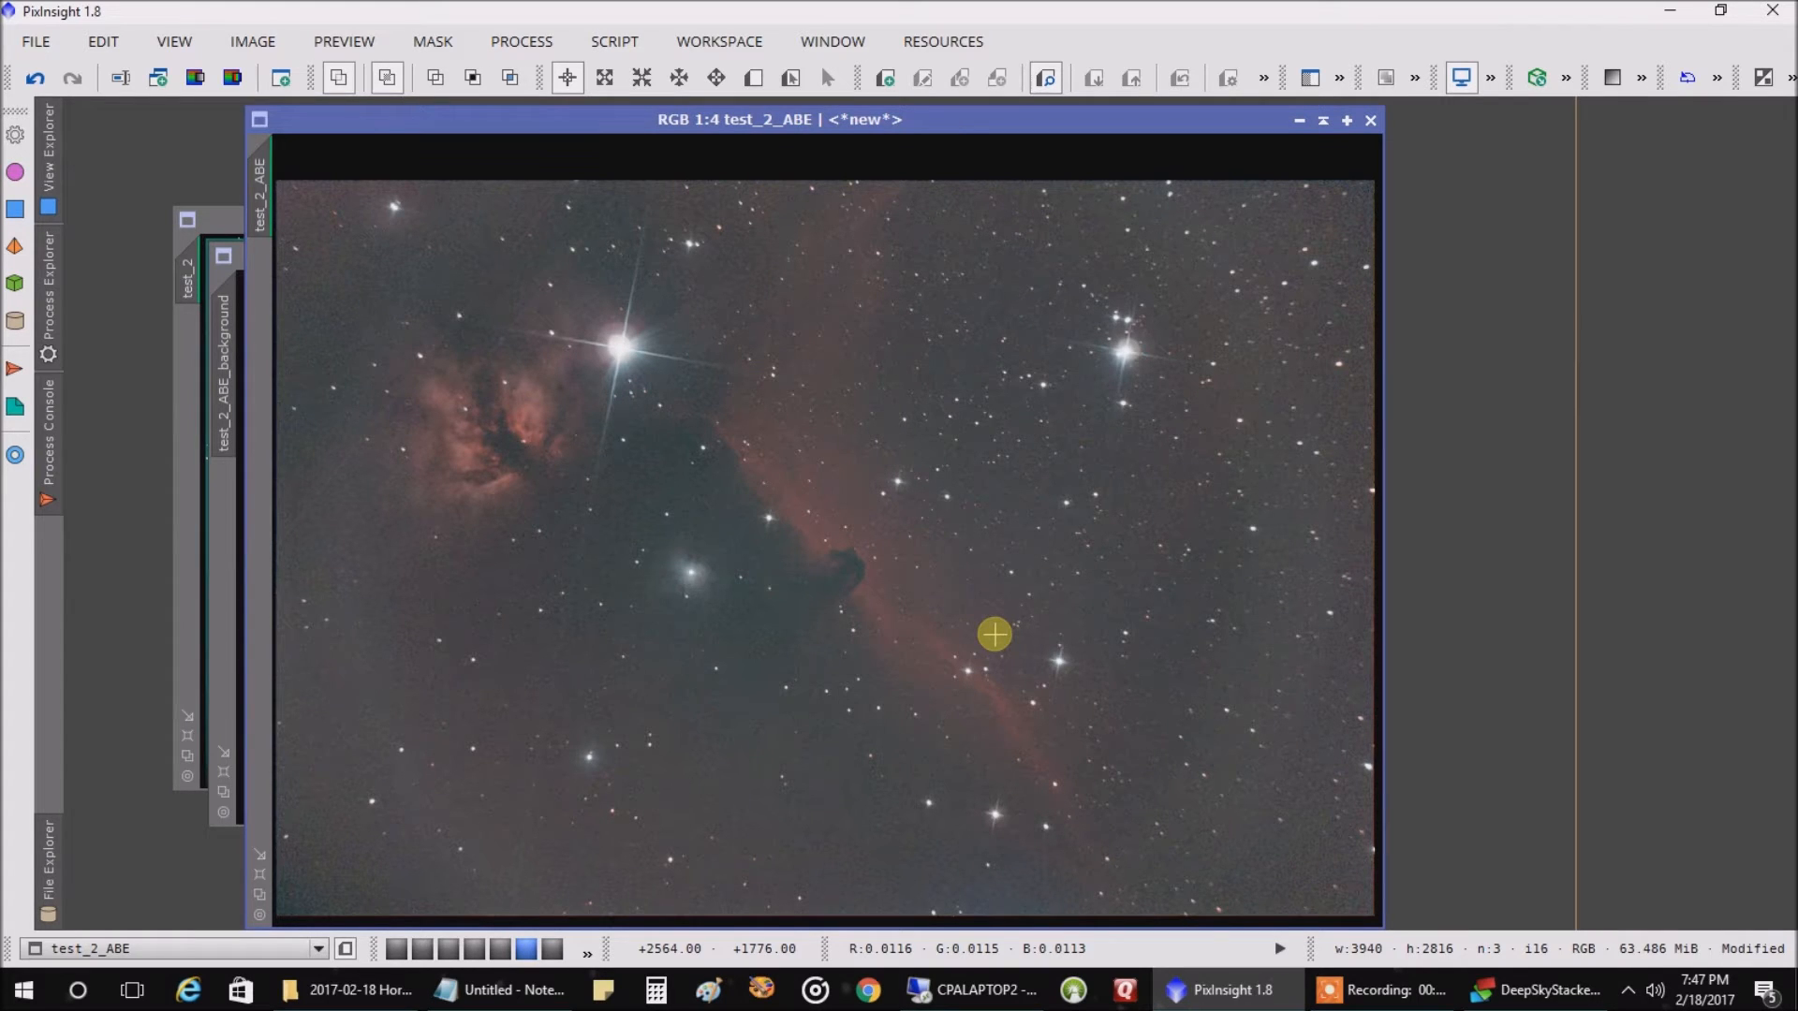
mouse_move(899, 590)
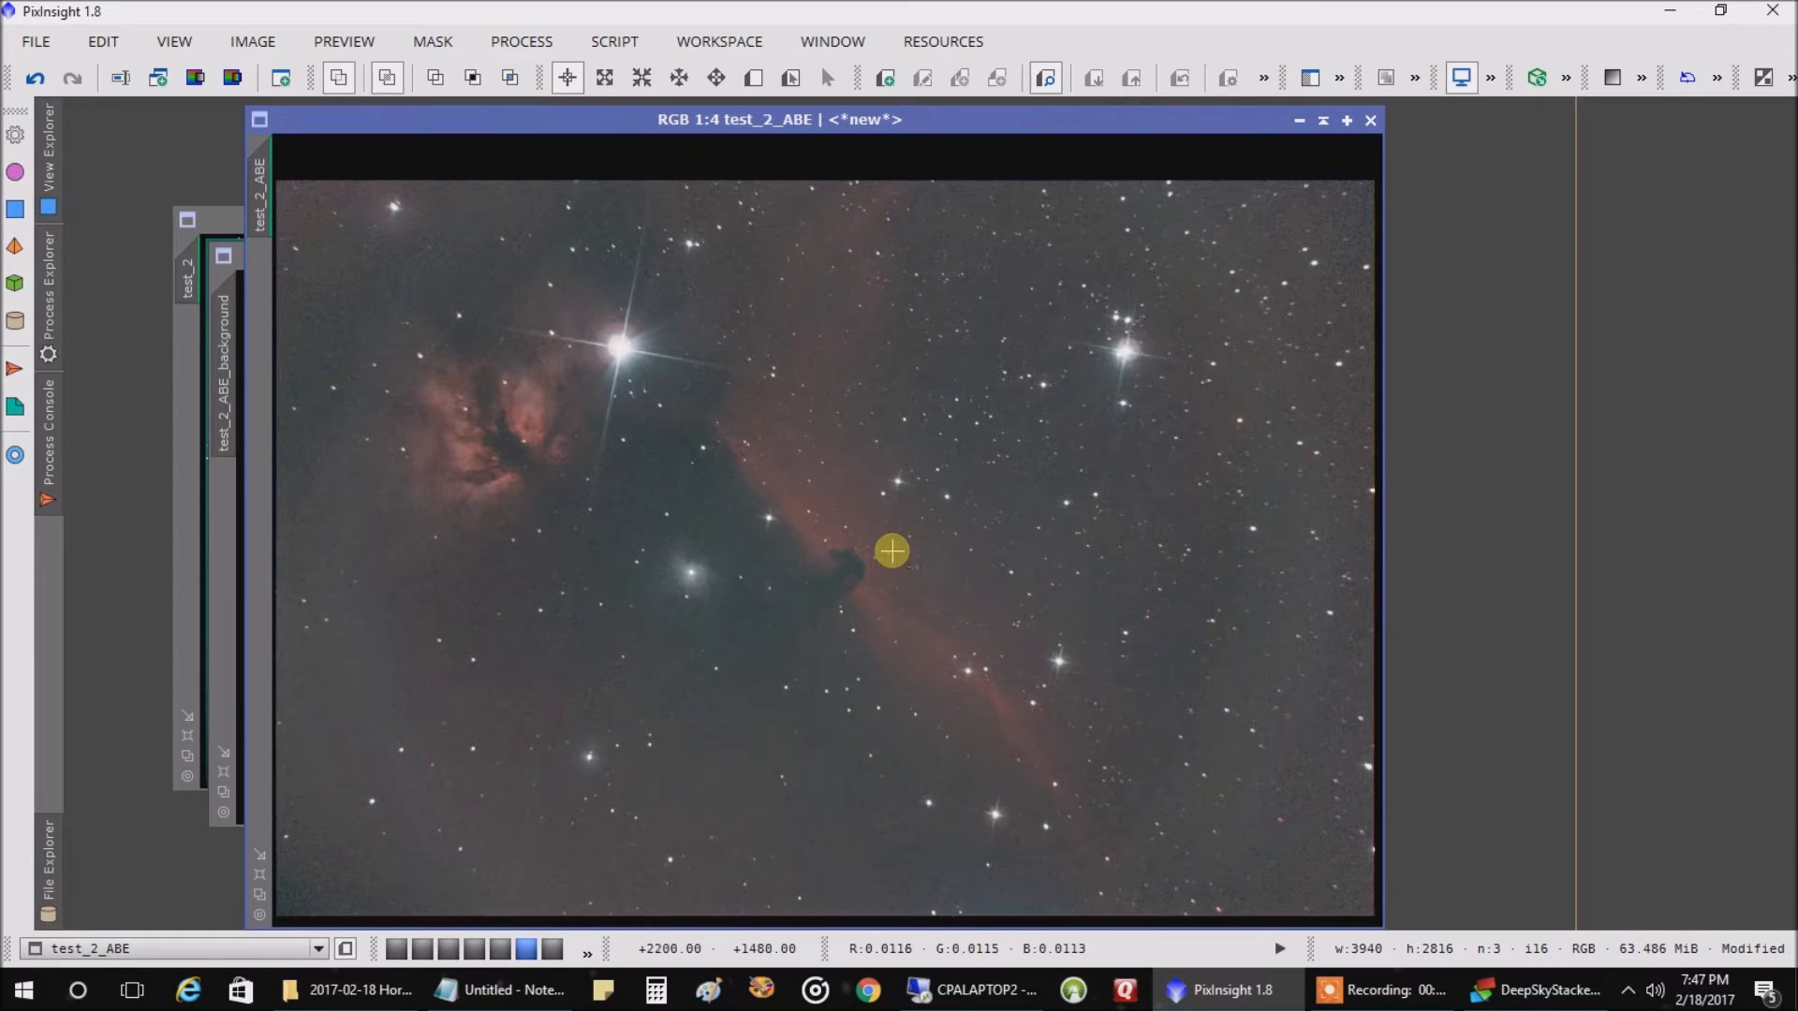
mouse_move(899, 543)
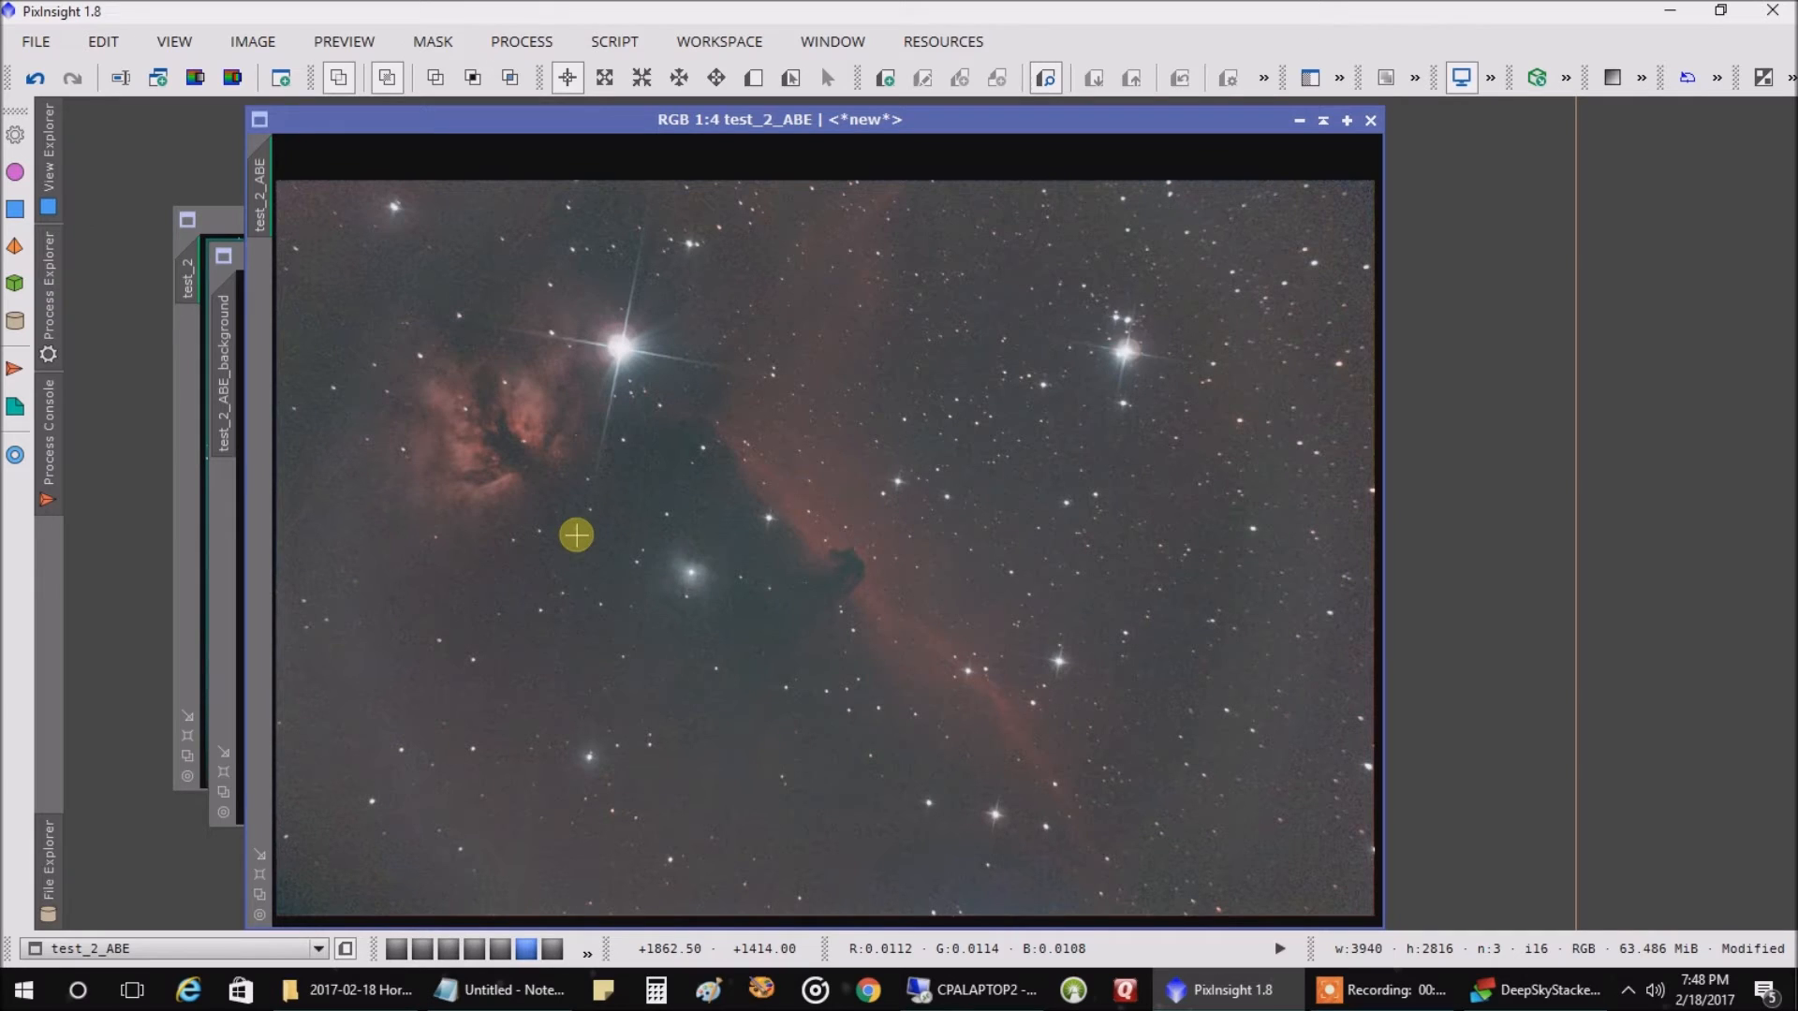
mouse_move(635, 290)
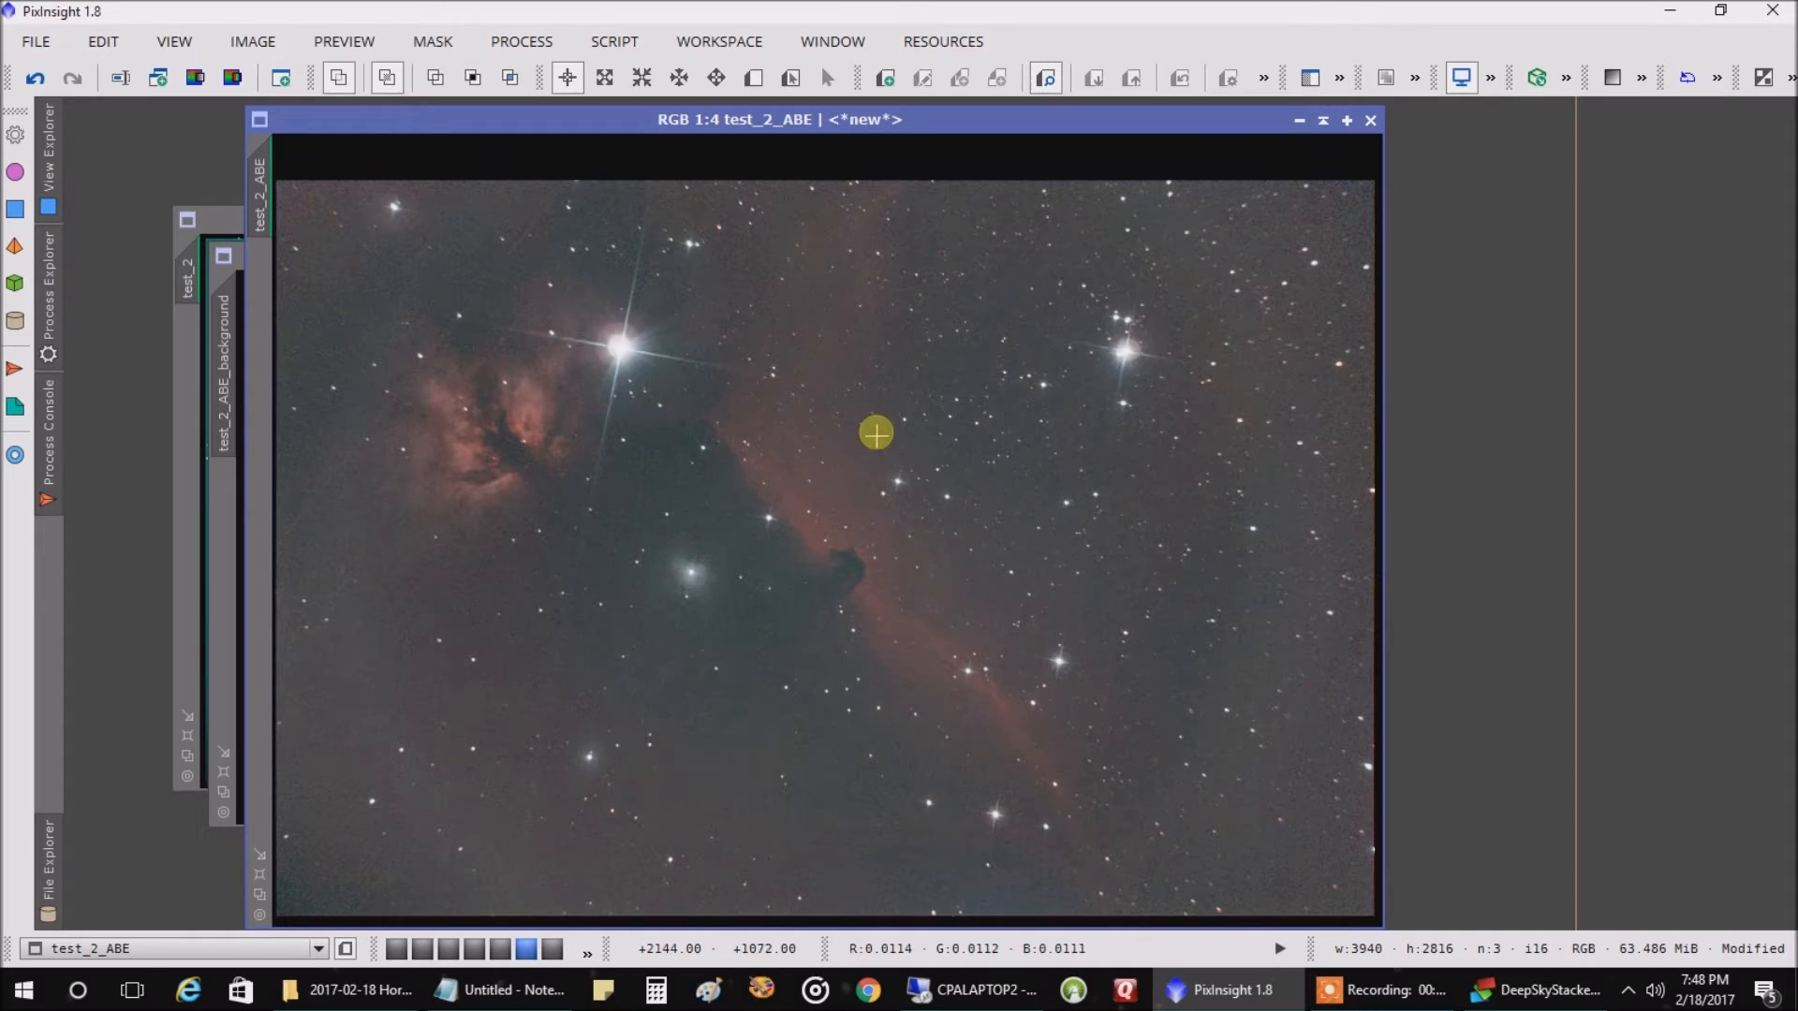
mouse_move(698, 679)
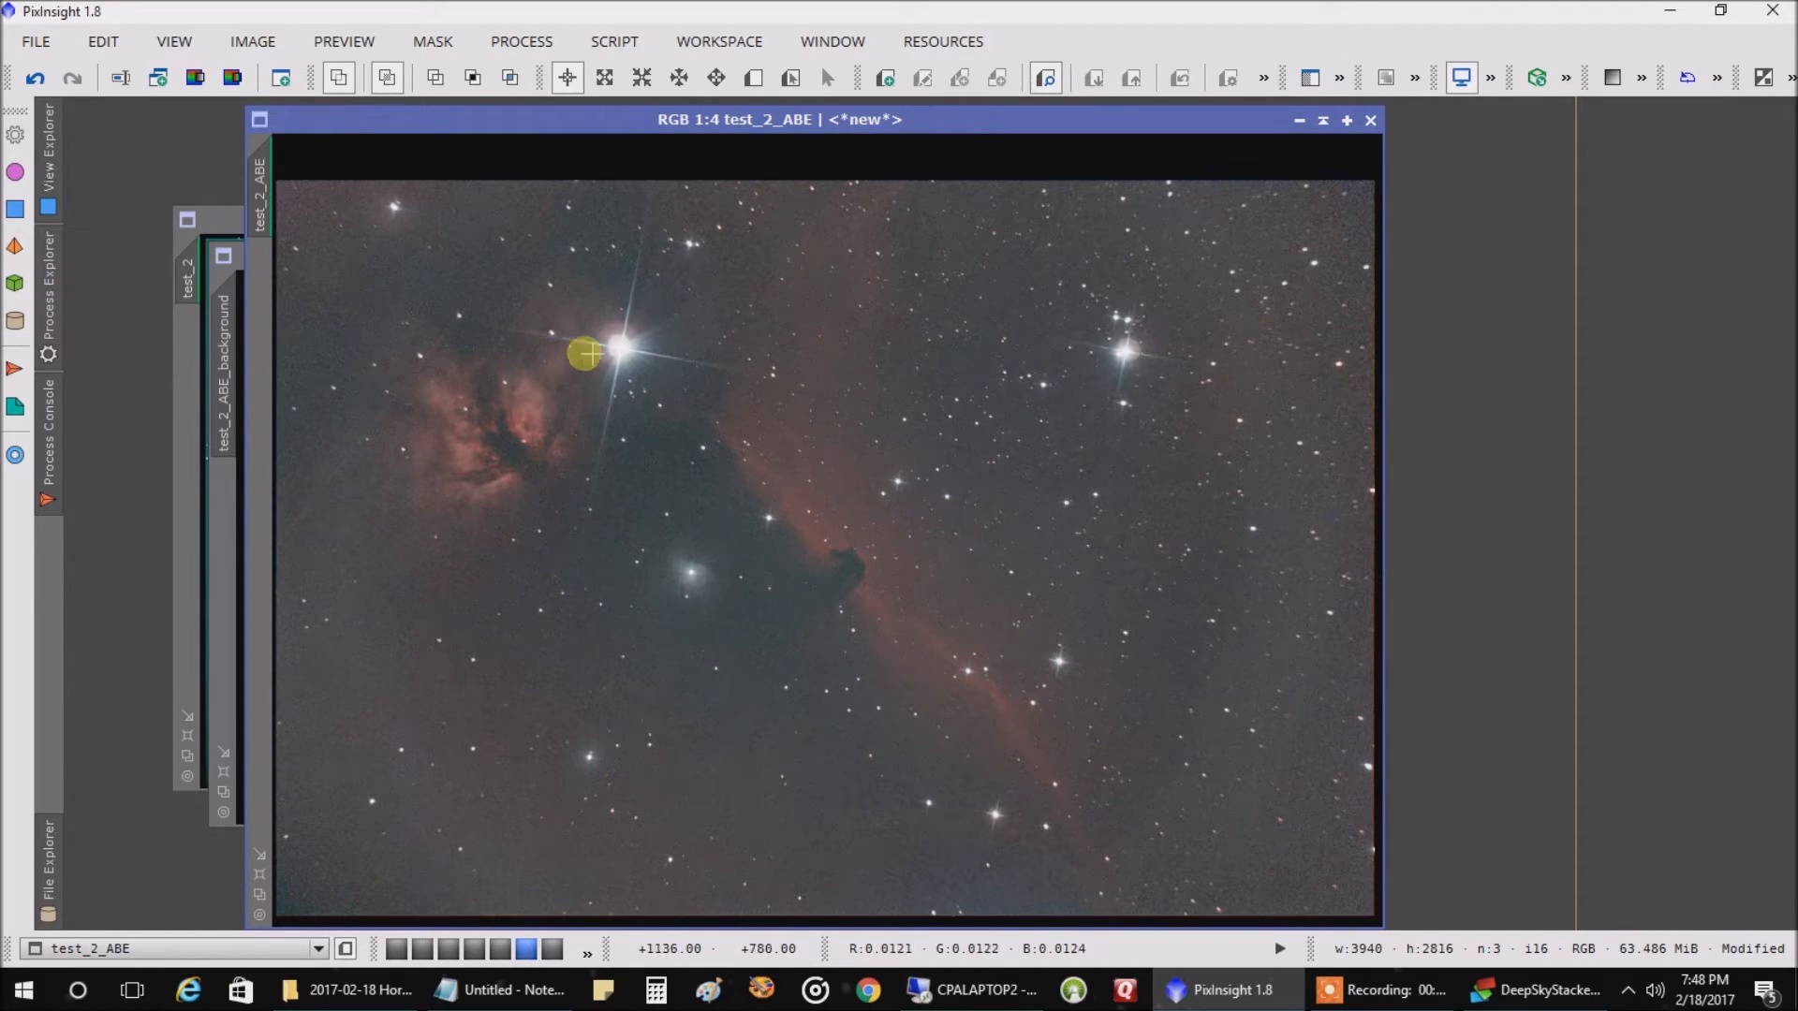
mouse_move(476, 322)
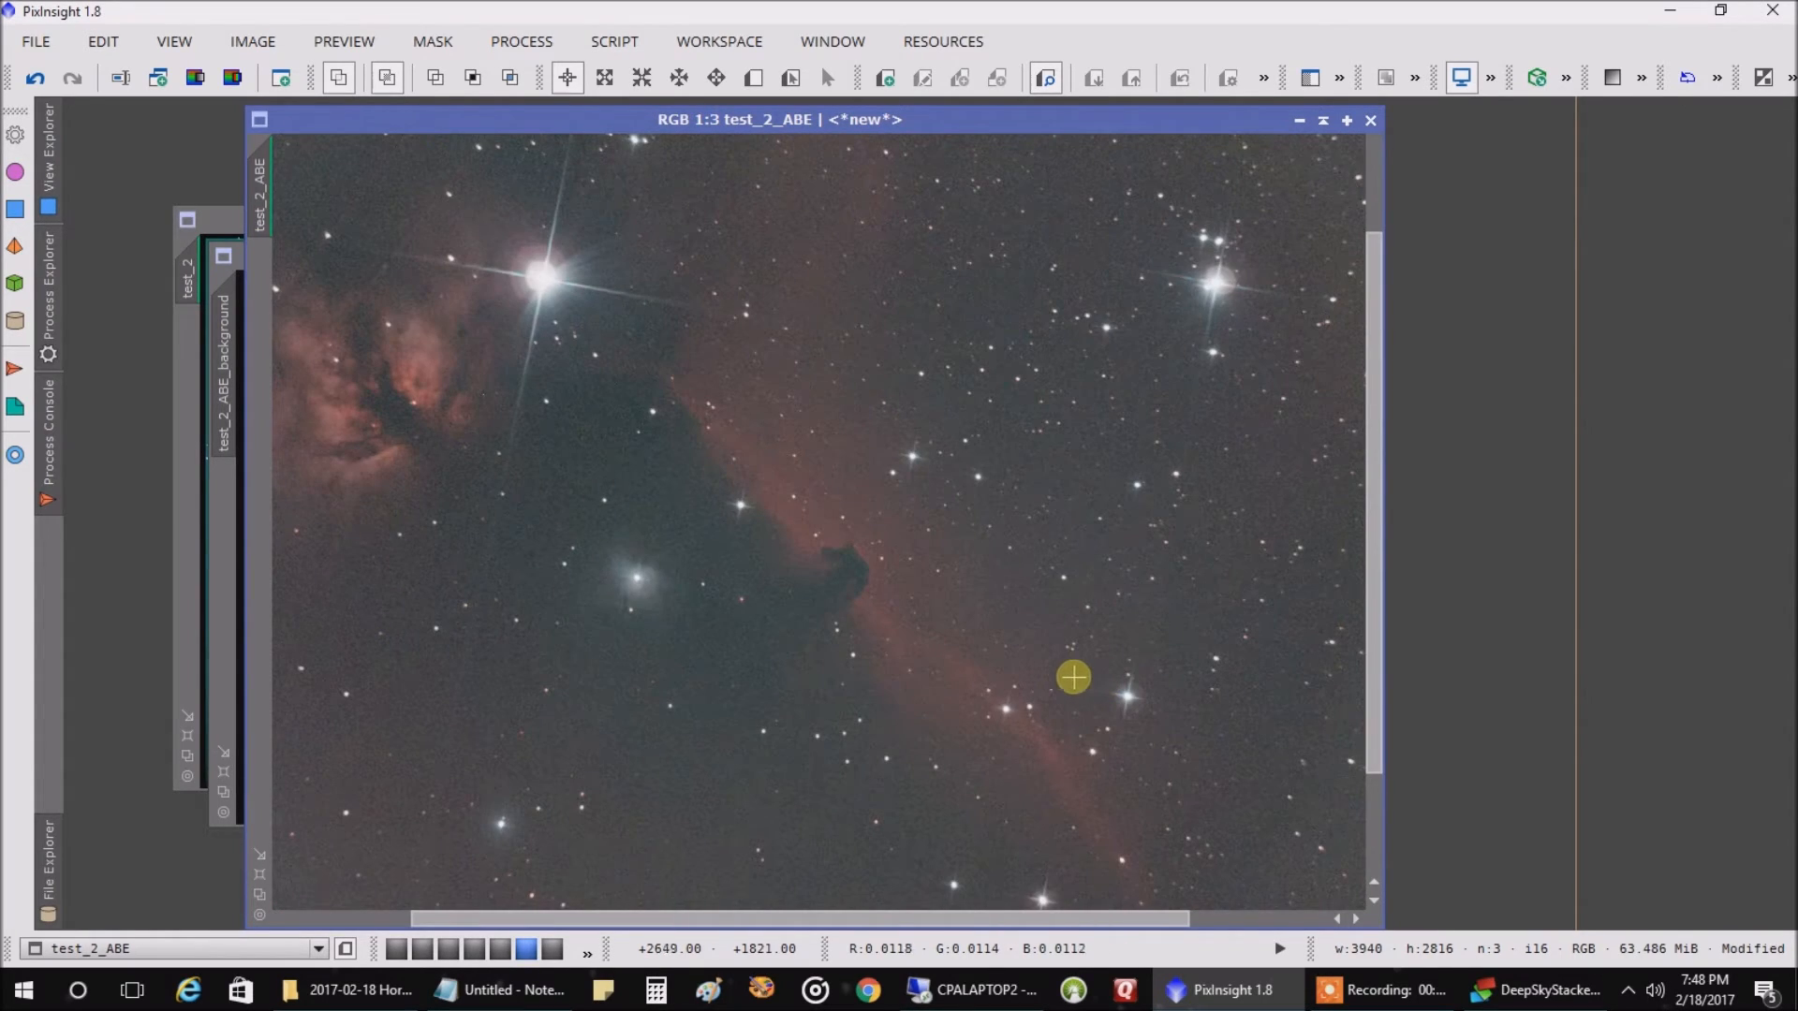
mouse_move(1064, 672)
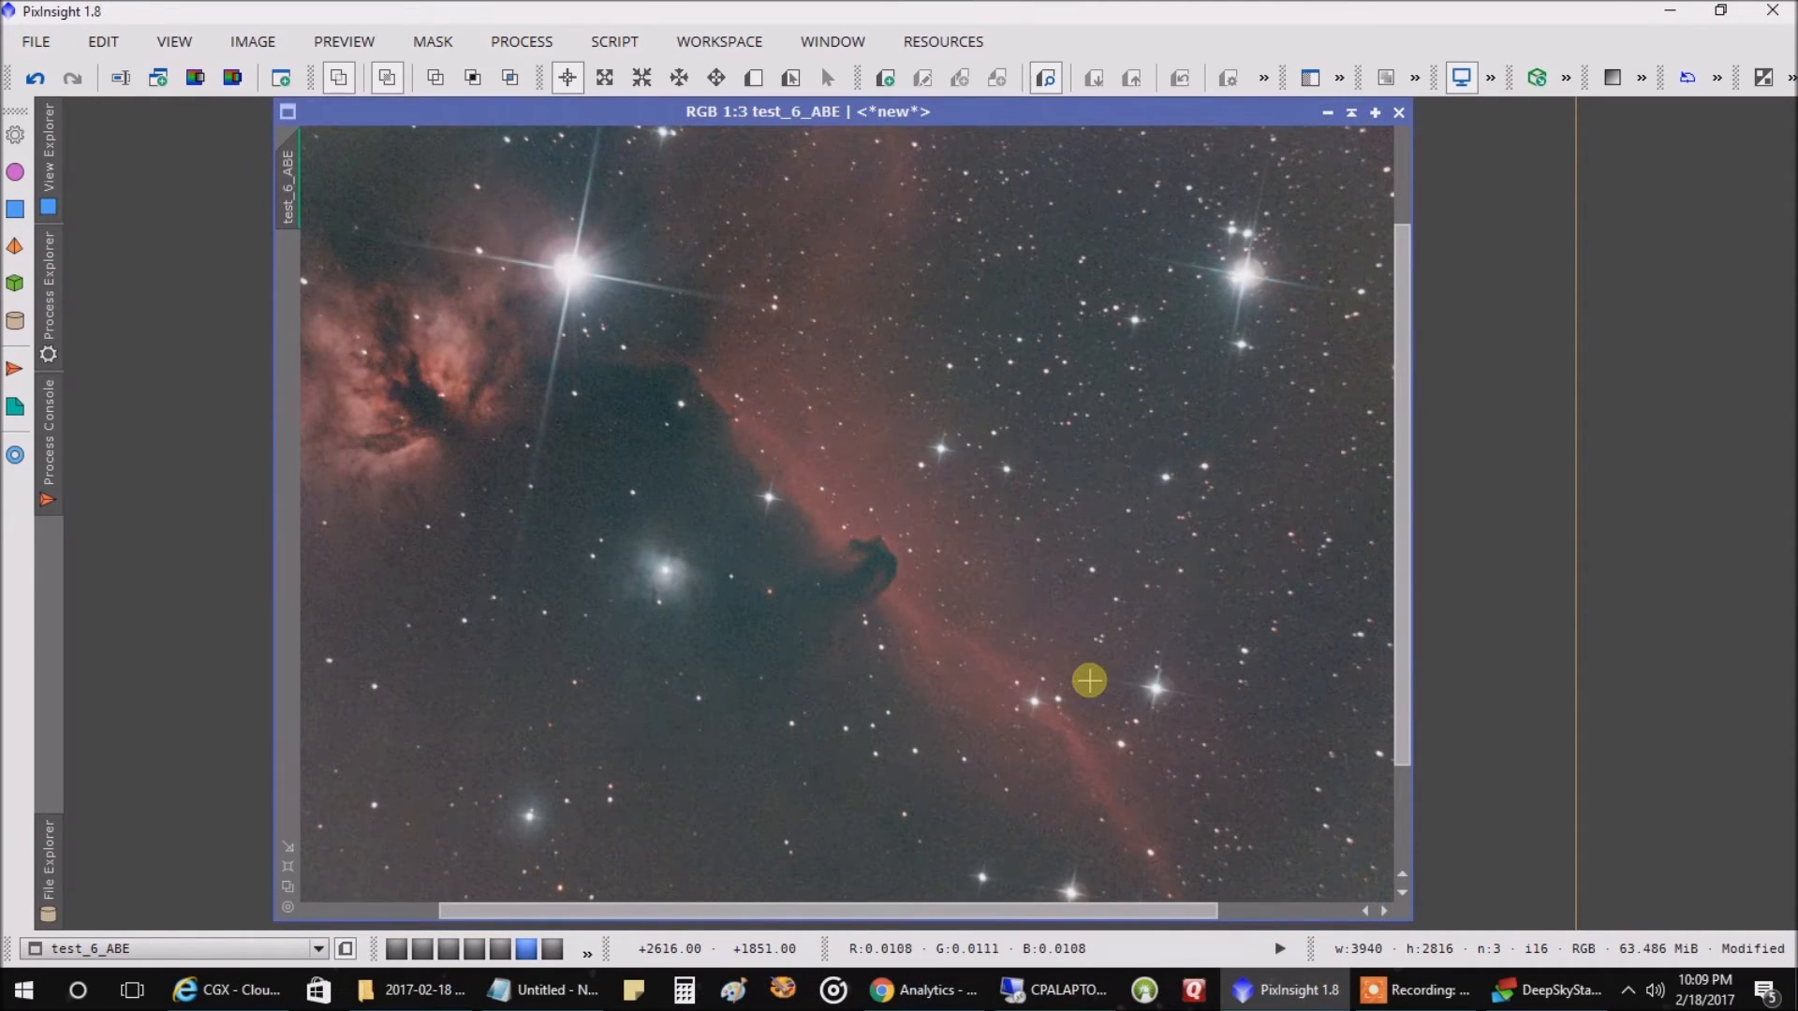
mouse_move(1063, 573)
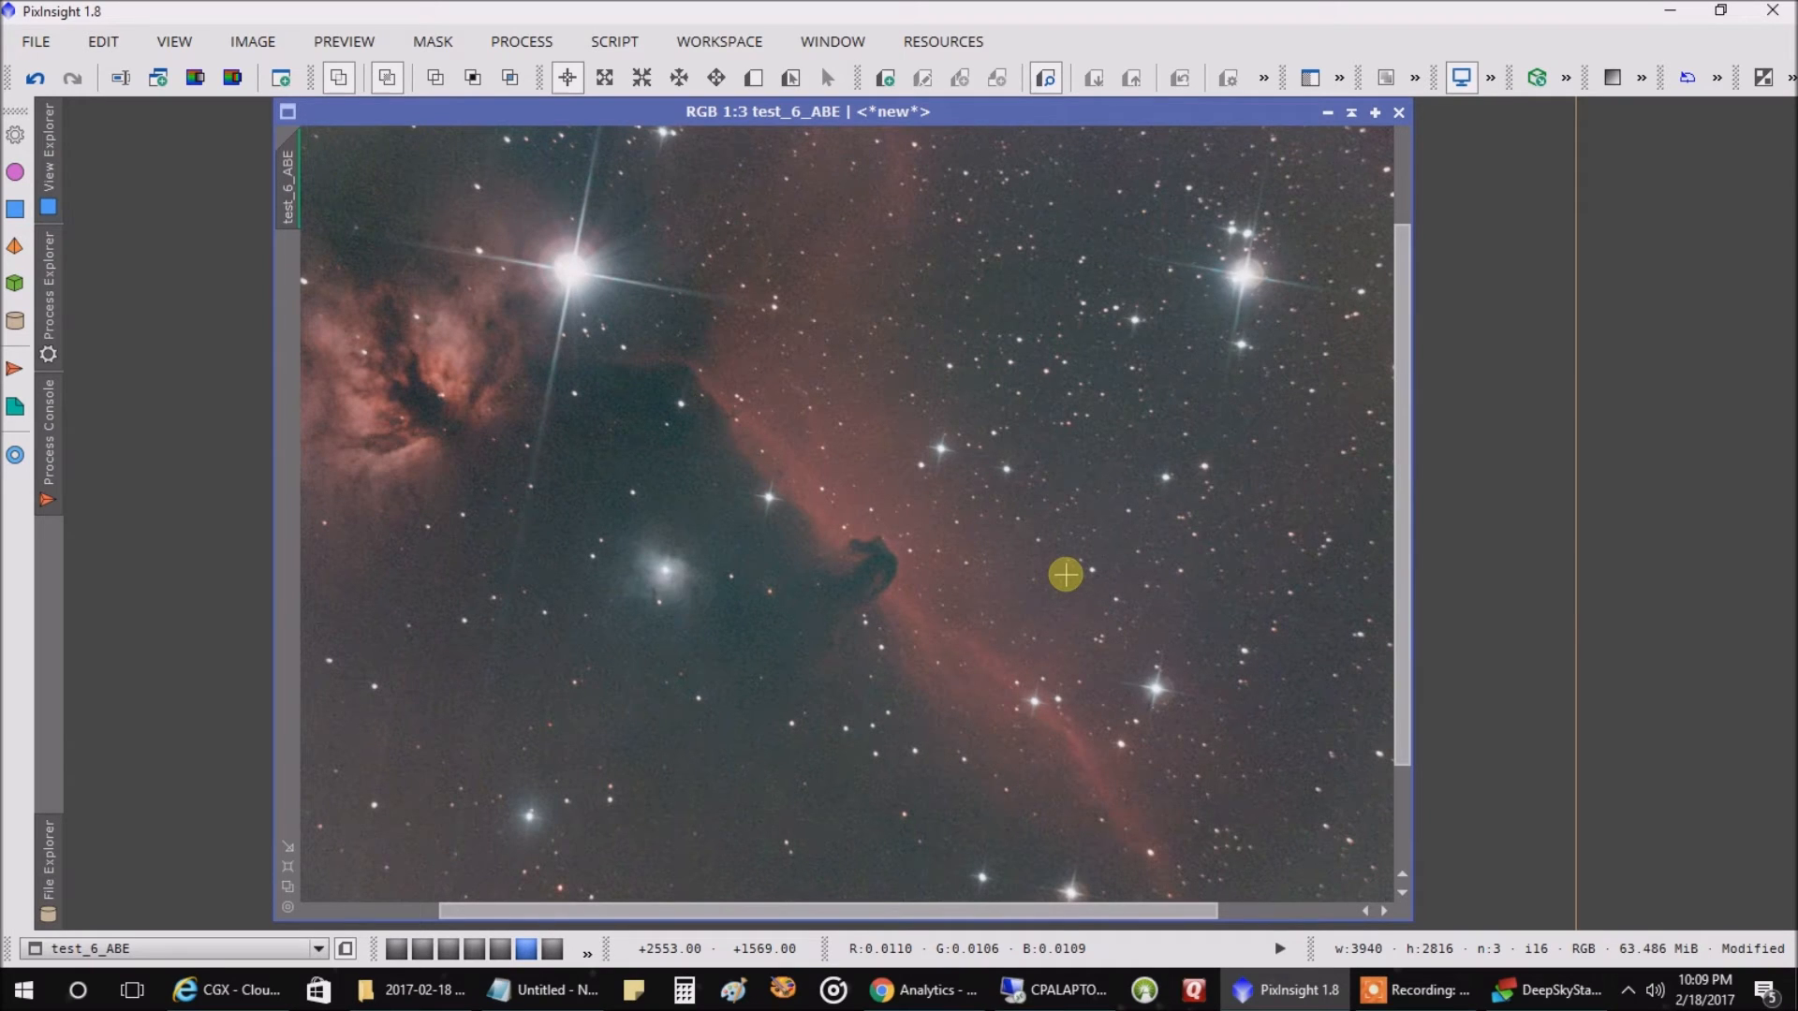
mouse_move(923, 504)
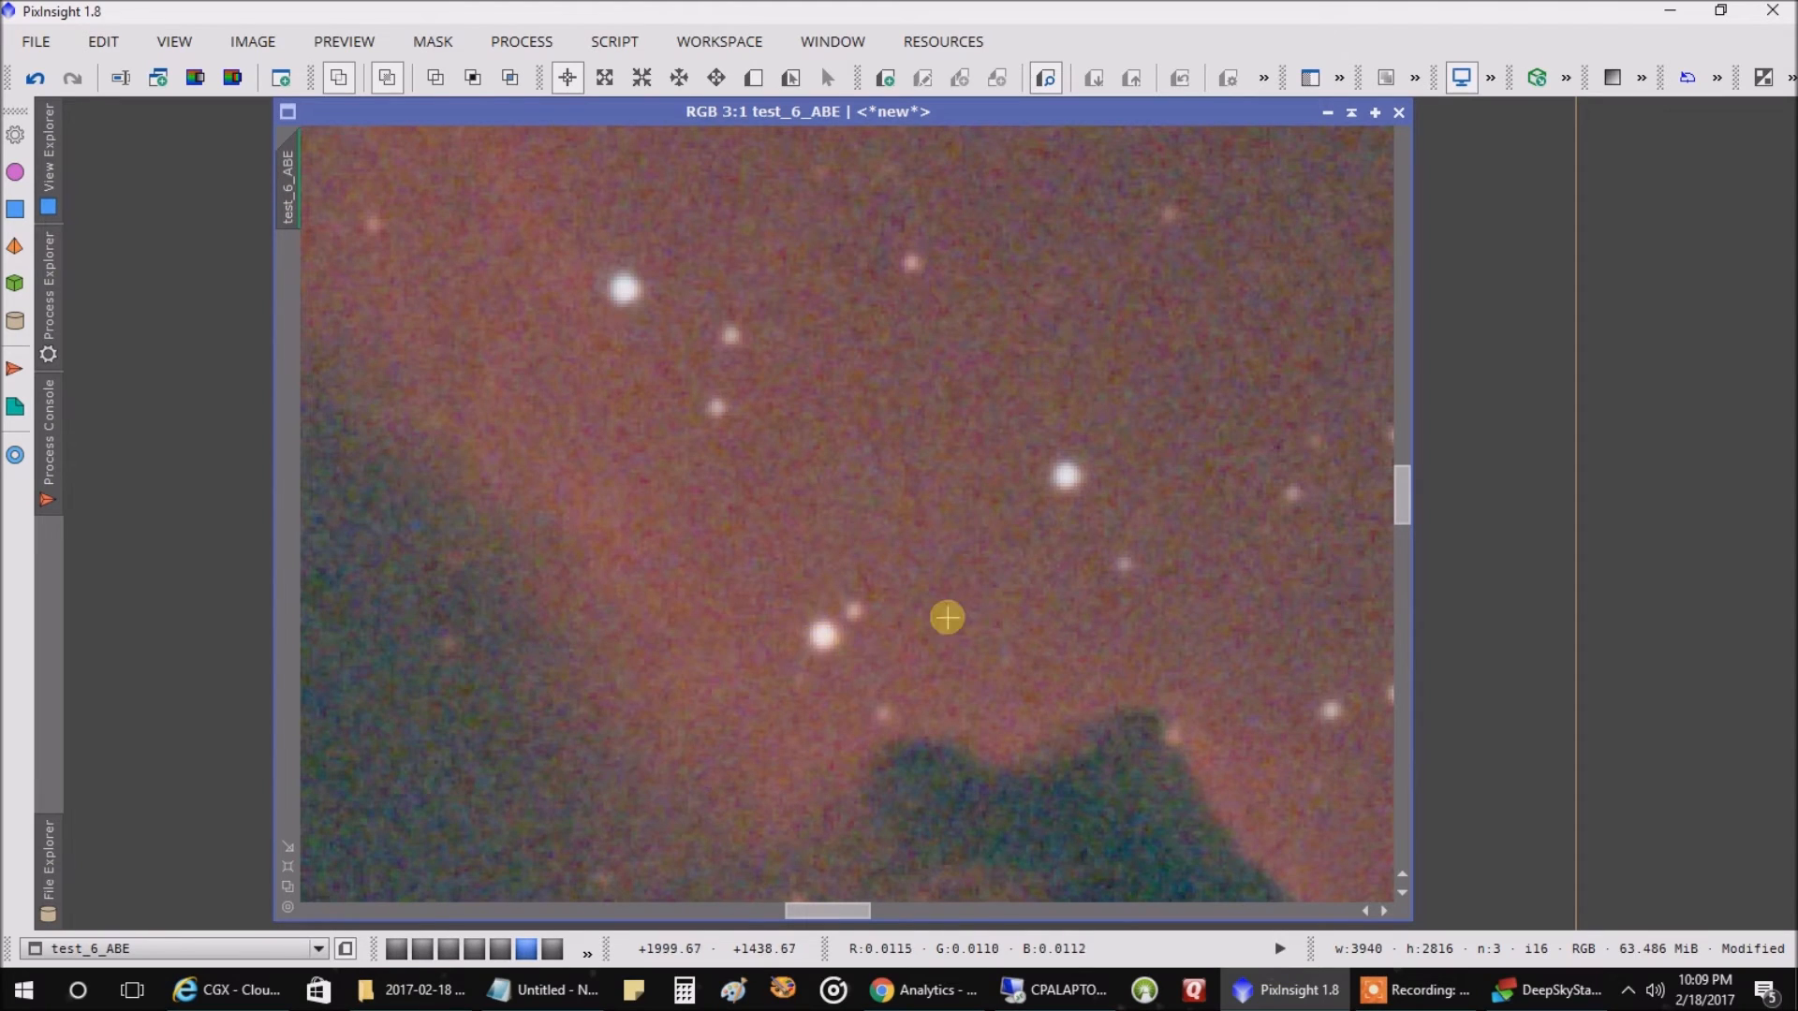
mouse_move(768, 581)
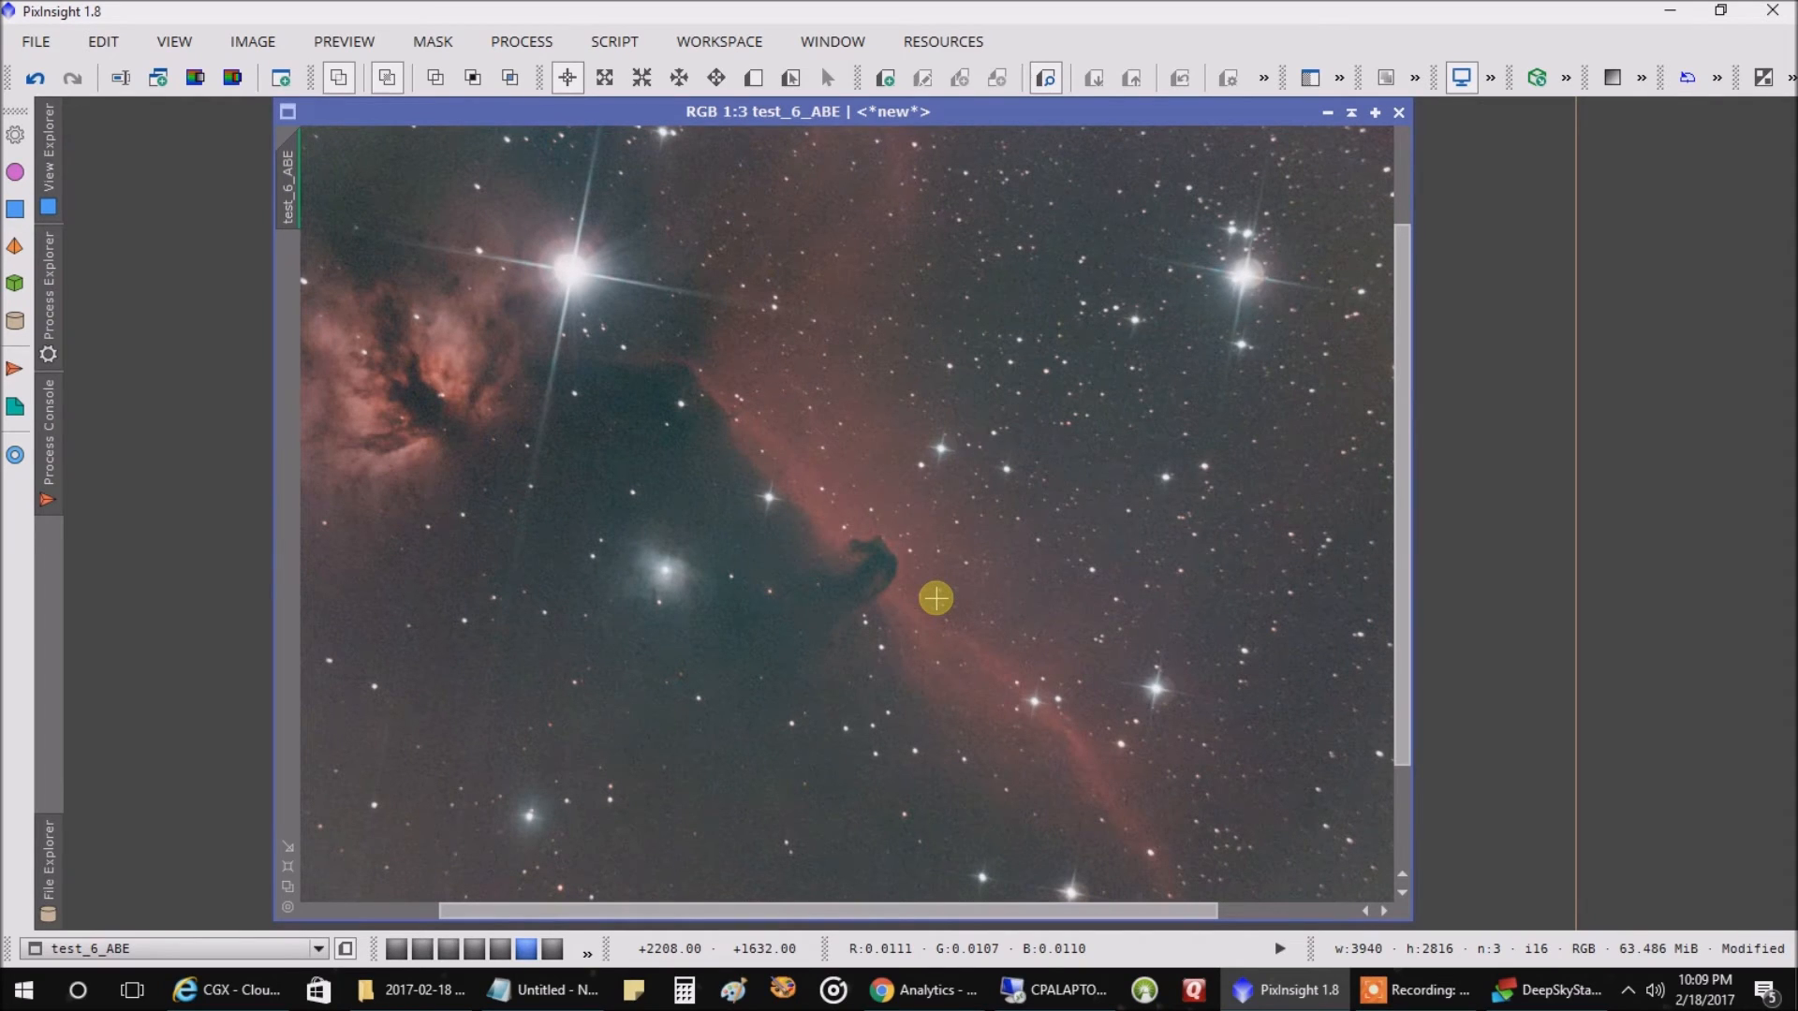
mouse_move(931, 597)
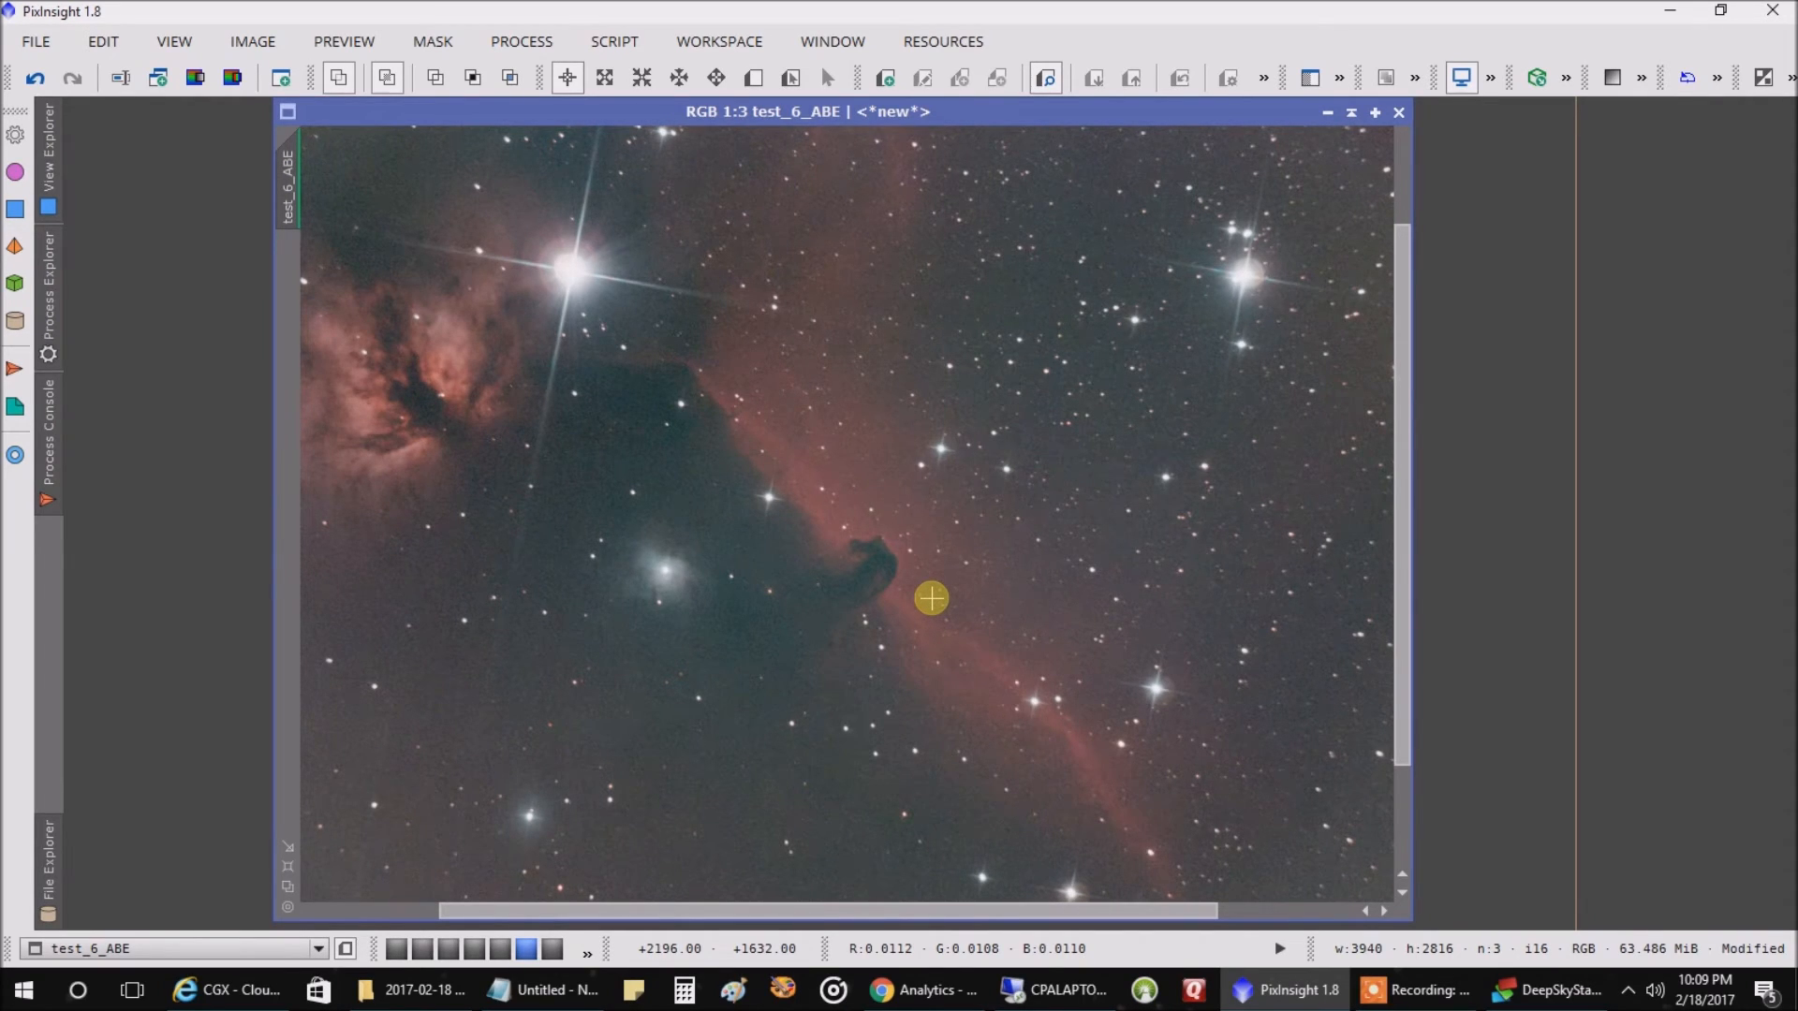